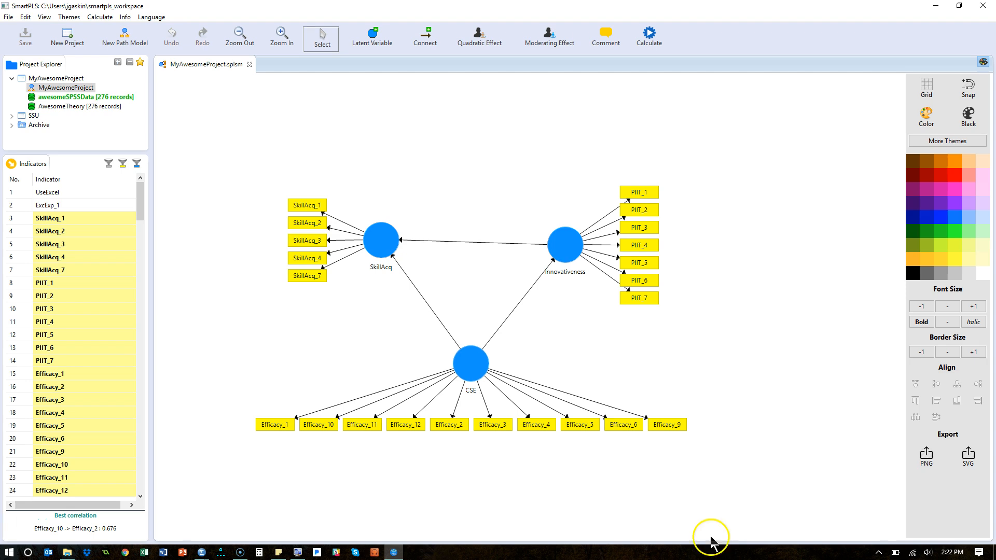
mouse_move(569, 87)
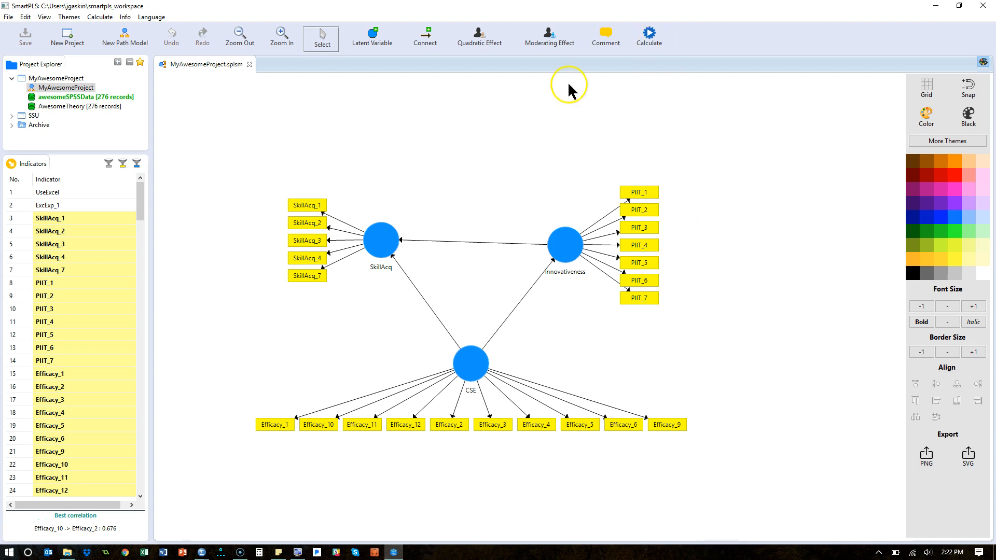
mouse_move(656, 183)
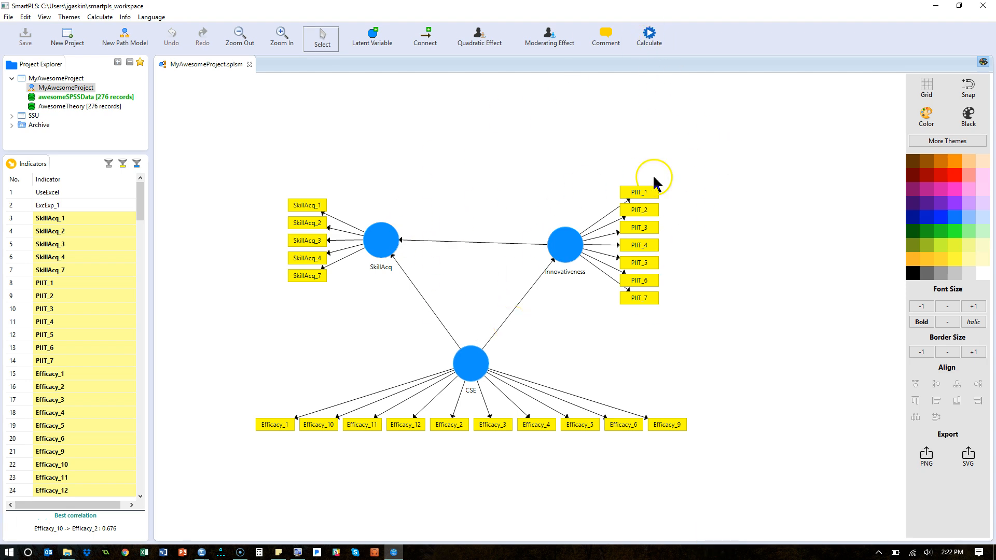
Run the consistent PLS algorithm to estimate path coefficients, loadings and R² on the model.
left_click(648, 37)
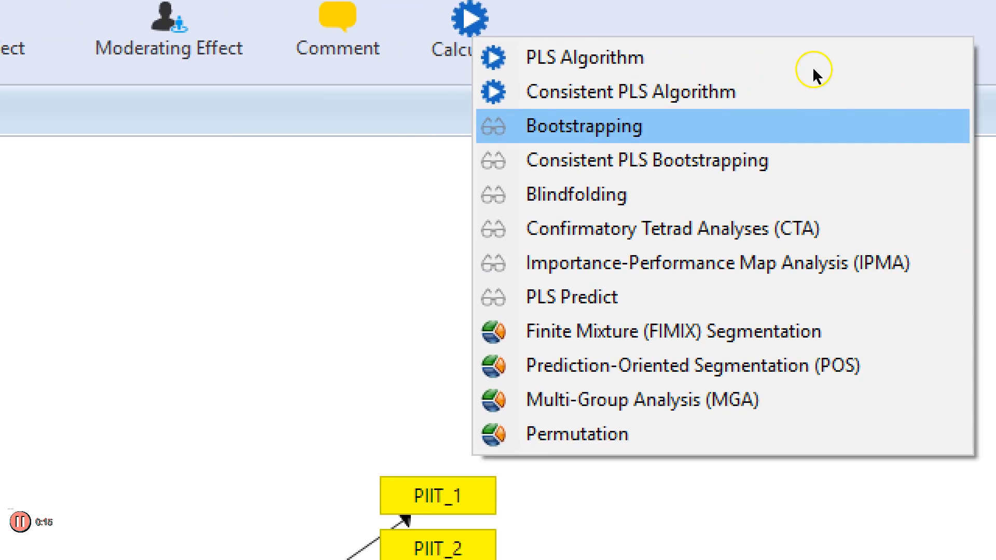
mouse_move(755, 63)
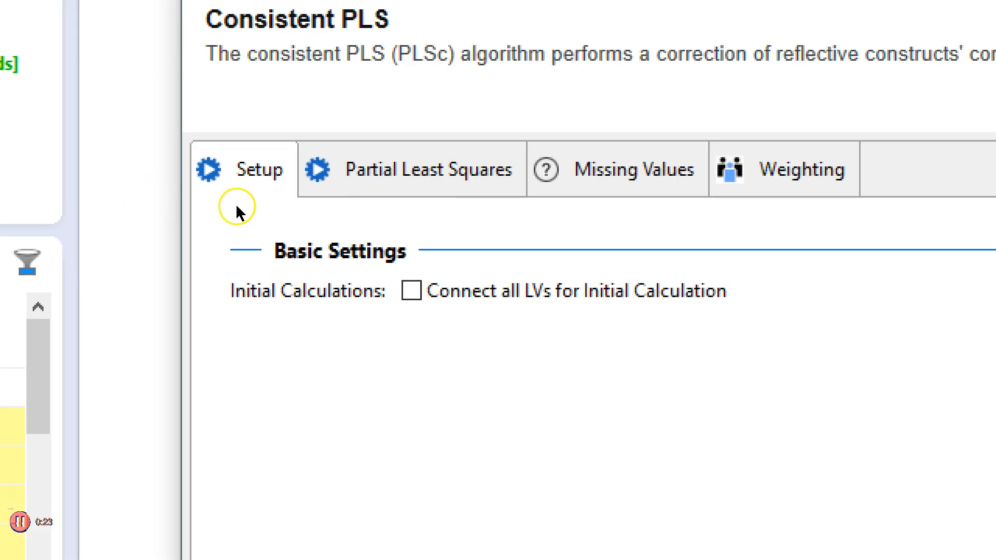
mouse_move(286, 170)
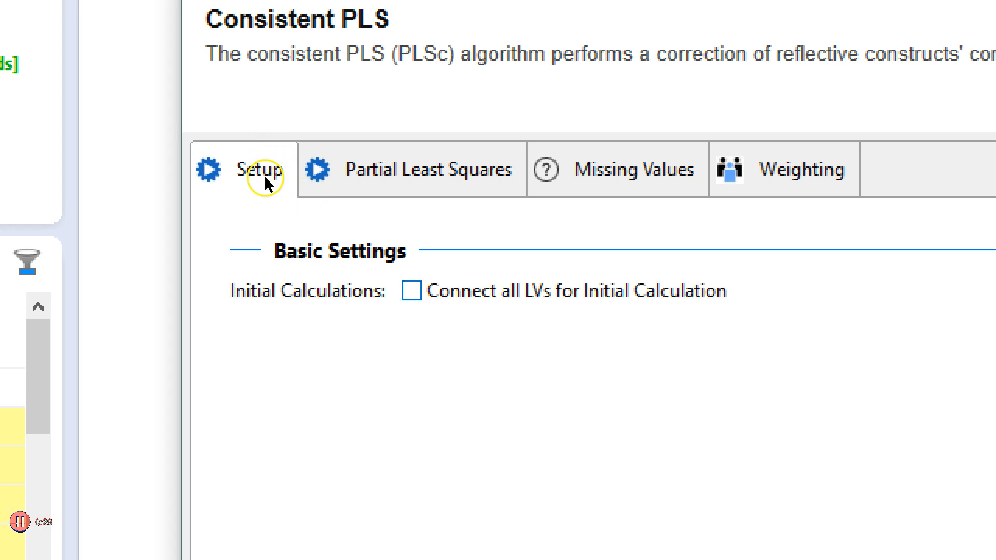
left_click(411, 291)
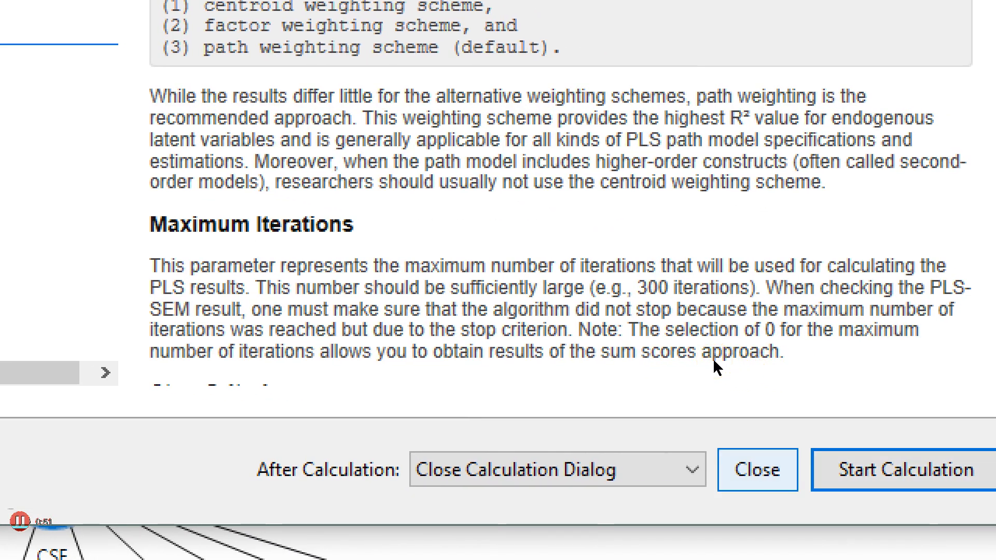
left_click(555, 470)
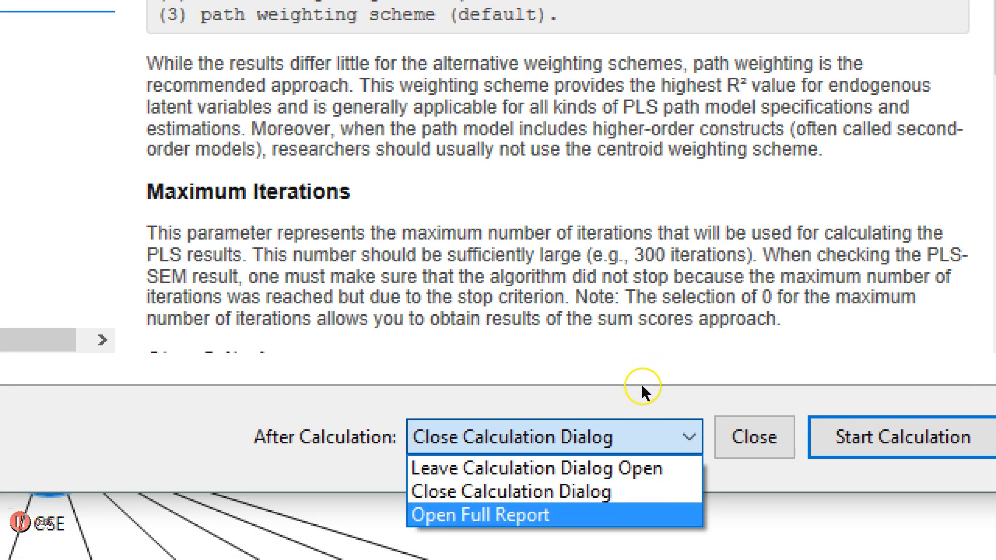
mouse_move(643, 392)
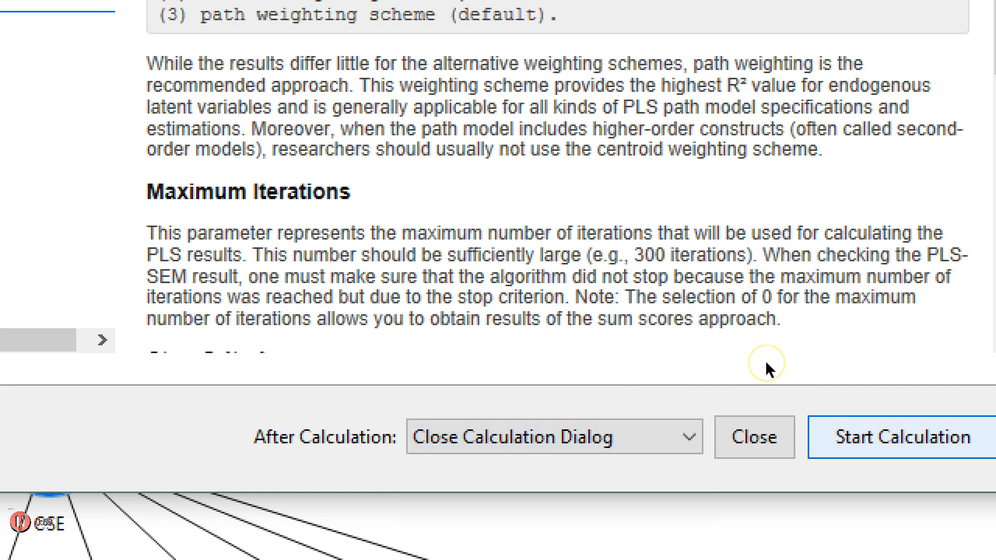
left_click(899, 436)
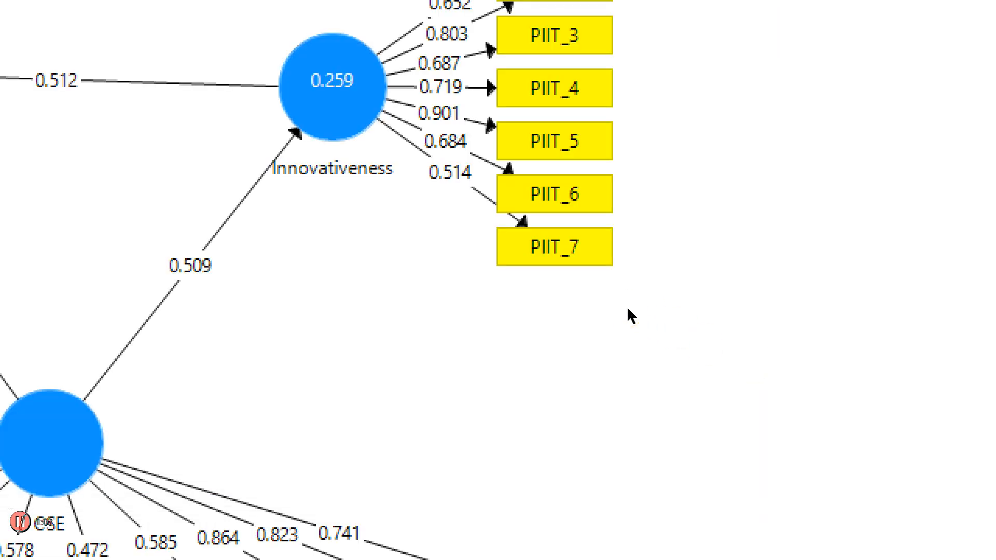
left_click(240, 36)
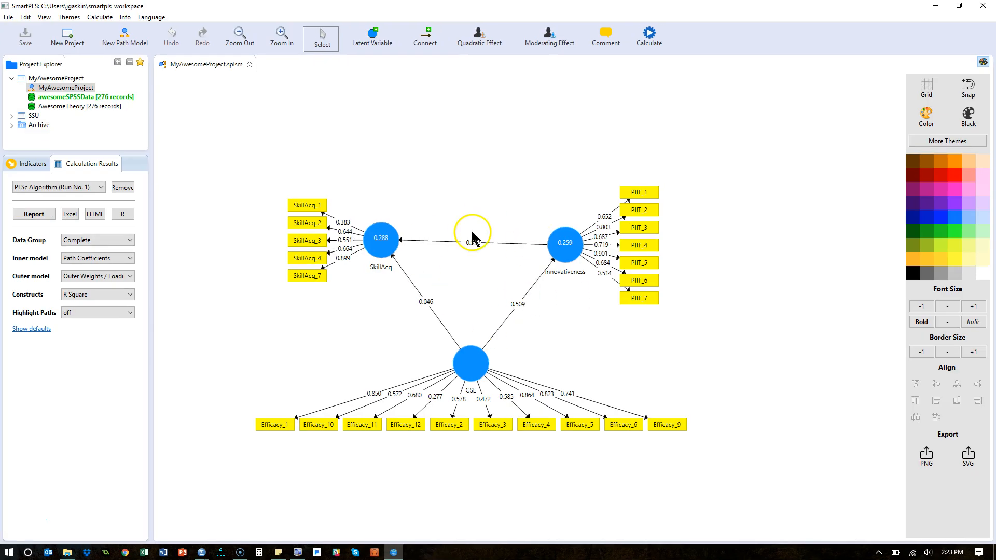
left_click(648, 33)
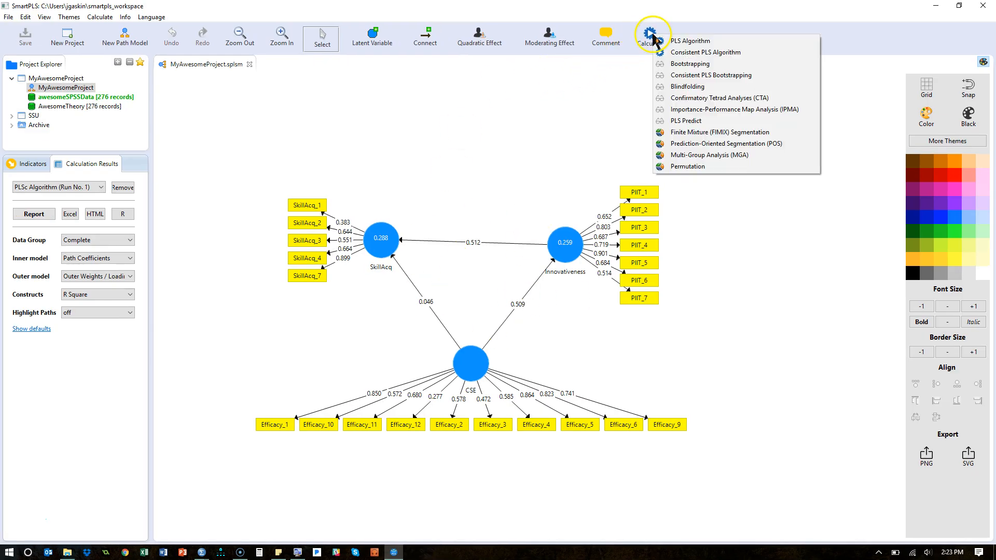
mouse_move(727, 74)
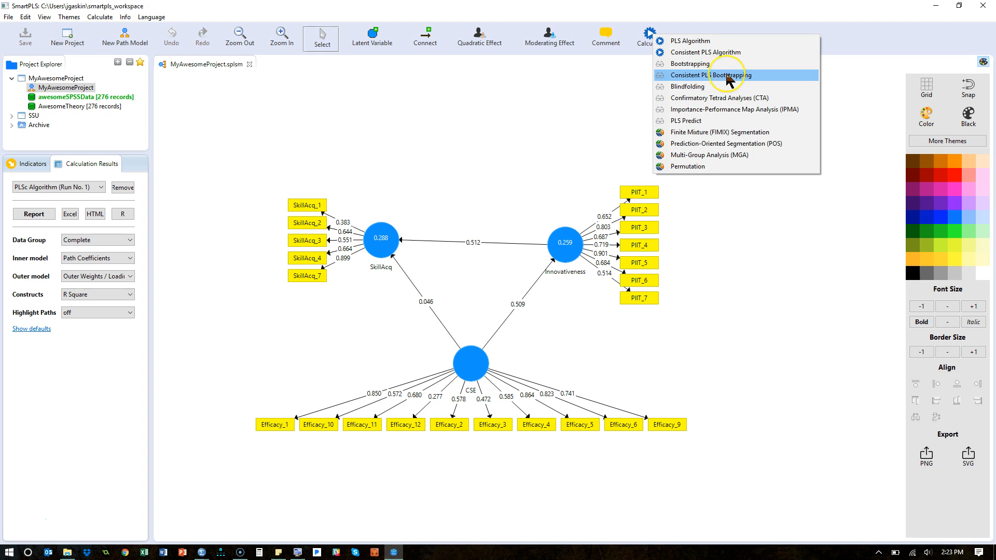
Start consistent PLS bootstrapping with 1000 subsamples and factor weighting.
left_click(710, 75)
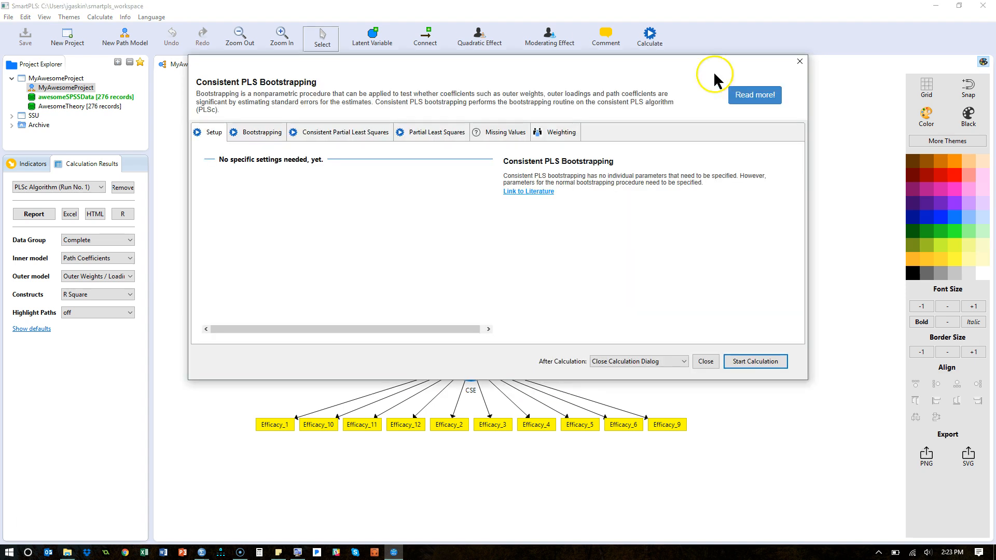
left_click(261, 132)
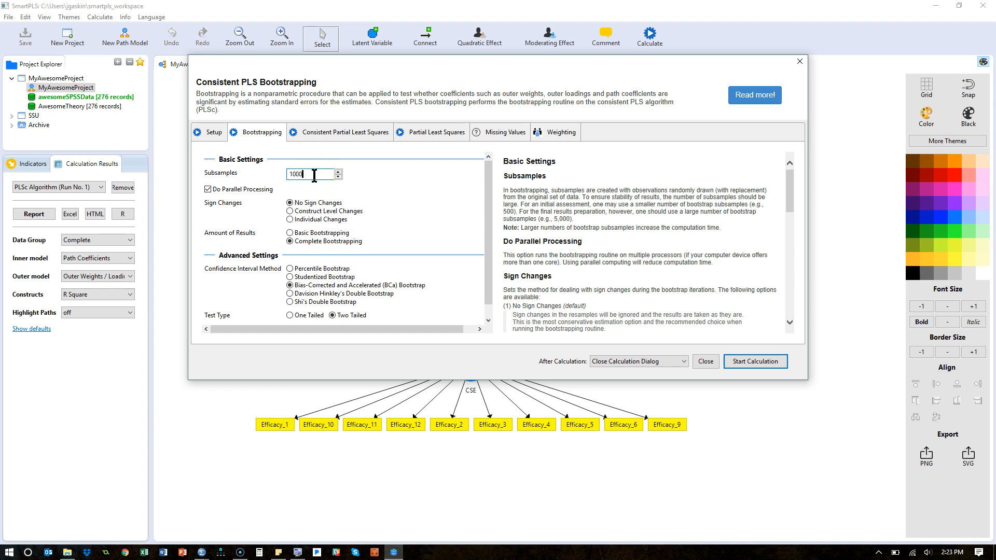
triple_click(310, 175)
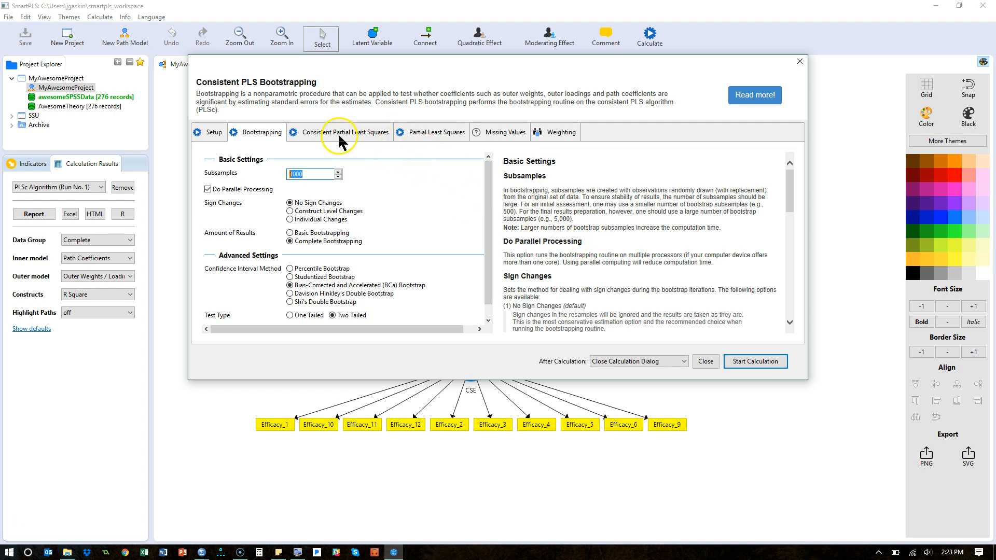
left_click(435, 132)
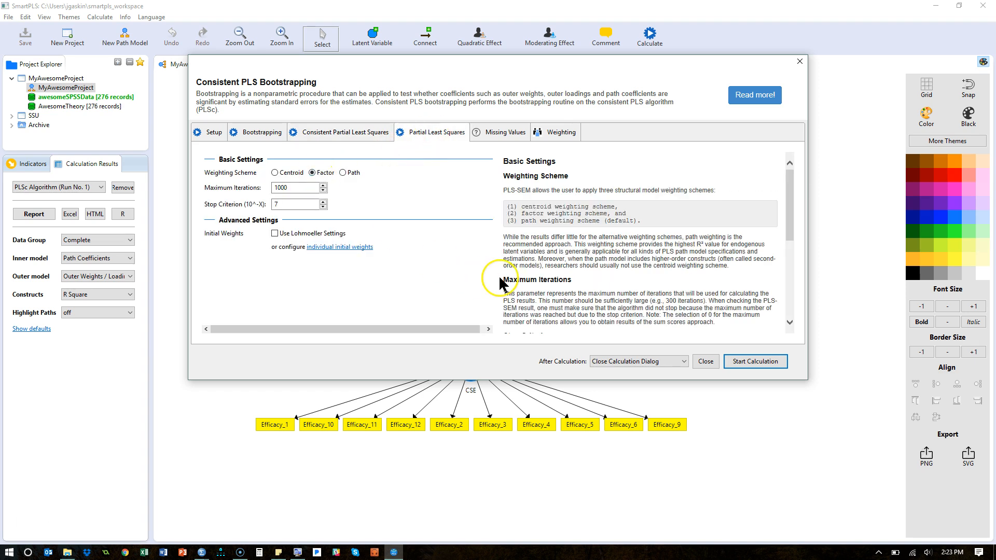
mouse_move(475, 244)
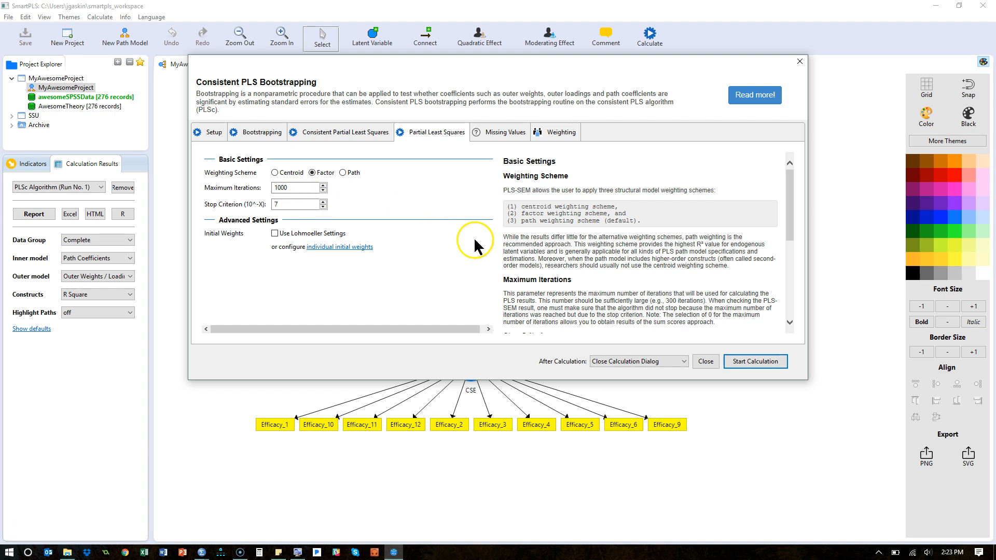
left_click(755, 361)
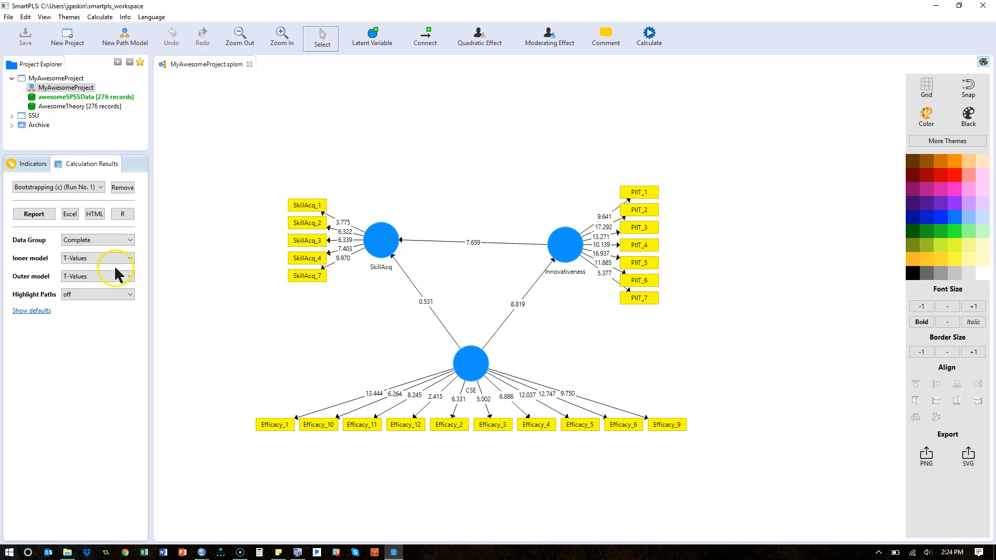
mouse_move(240, 177)
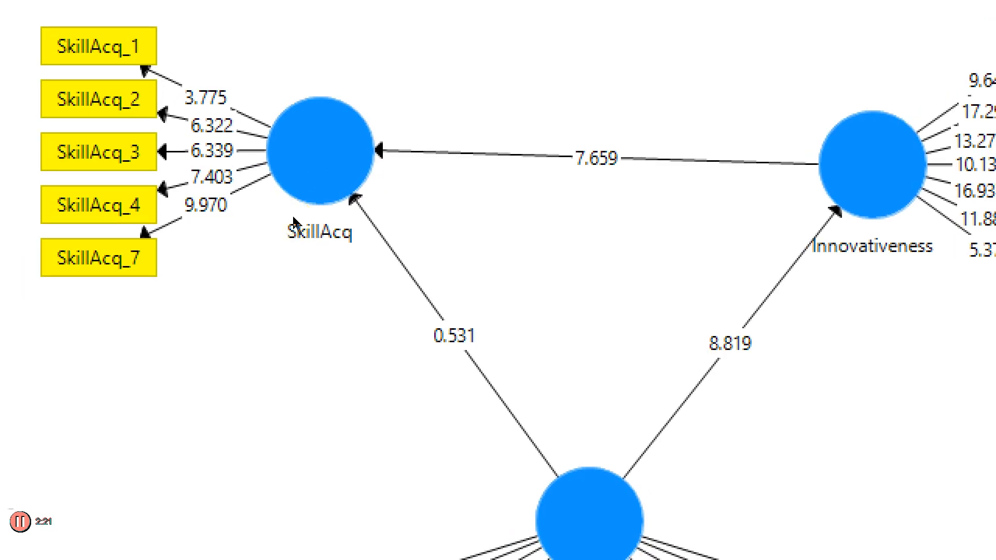
Inspect the bootstrapped T-values on the model, including 0.531 on CSE→SkillAcq.
left_click(239, 36)
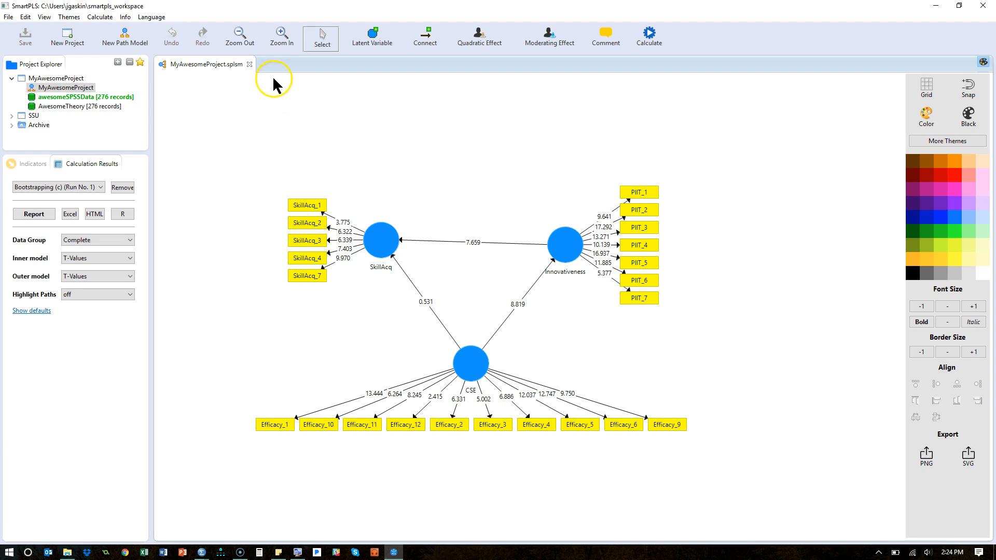
mouse_move(358, 73)
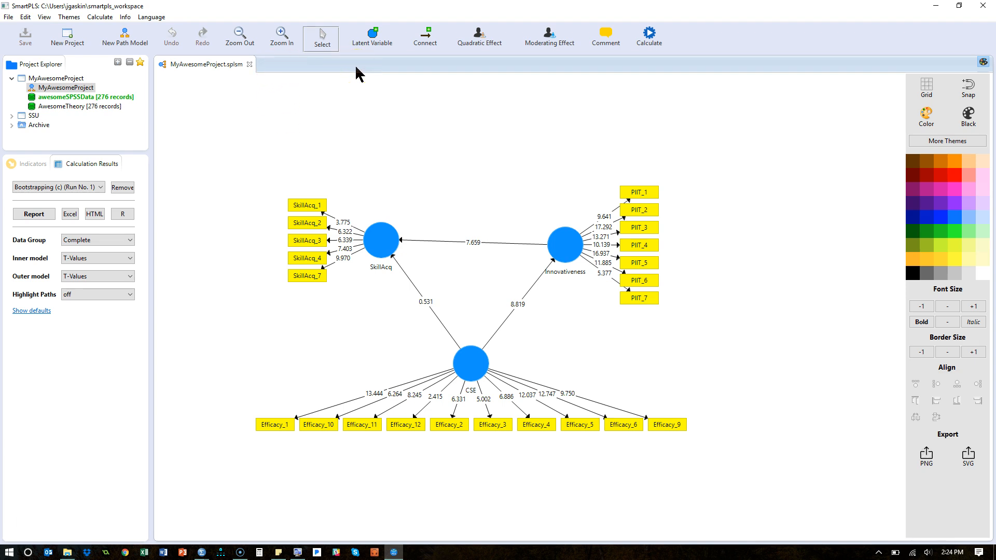
mouse_move(86, 175)
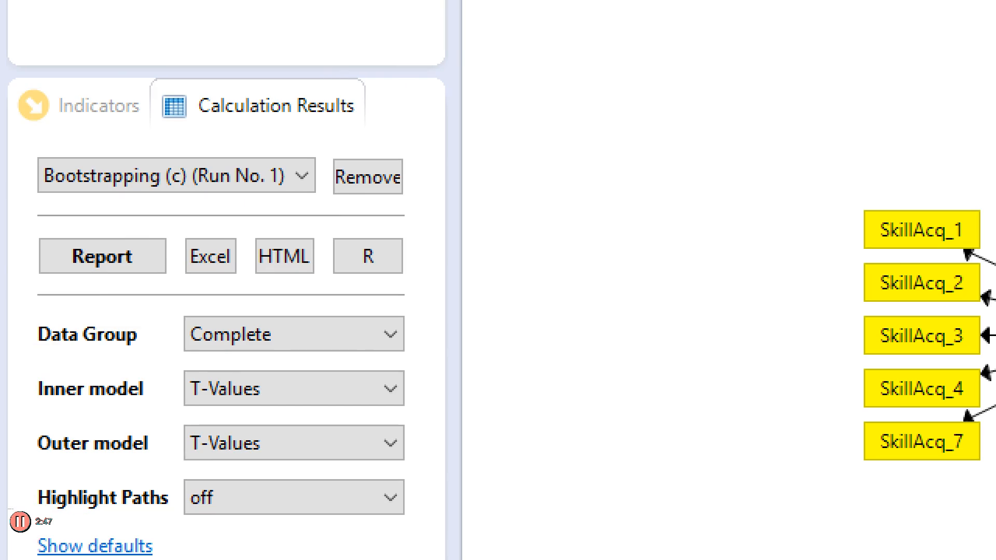
Open the PLSc Algorithm Run No. 1 report showing CSE→SkillAcq 0.046 and Innovativeness→SkillAcq 0.512.
left_click(178, 176)
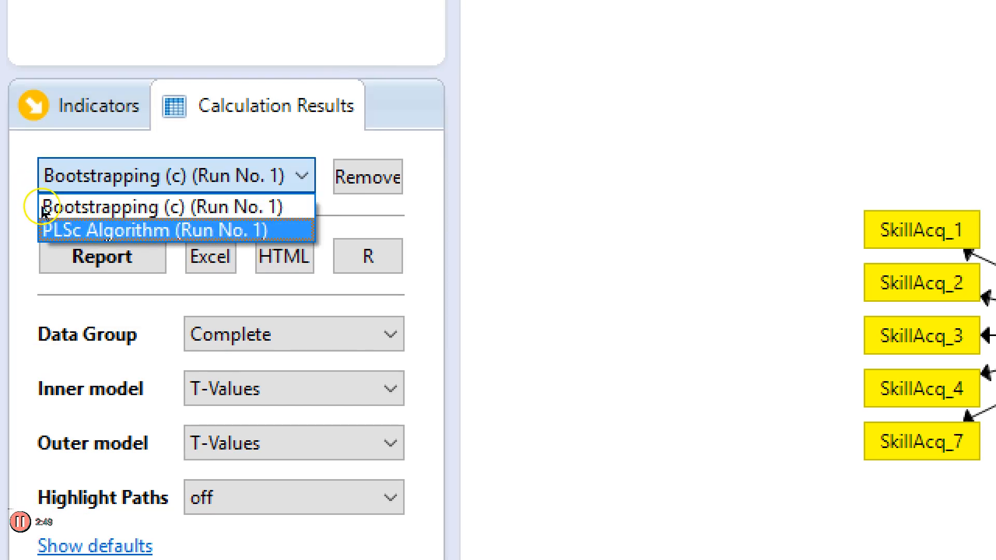
left_click(157, 230)
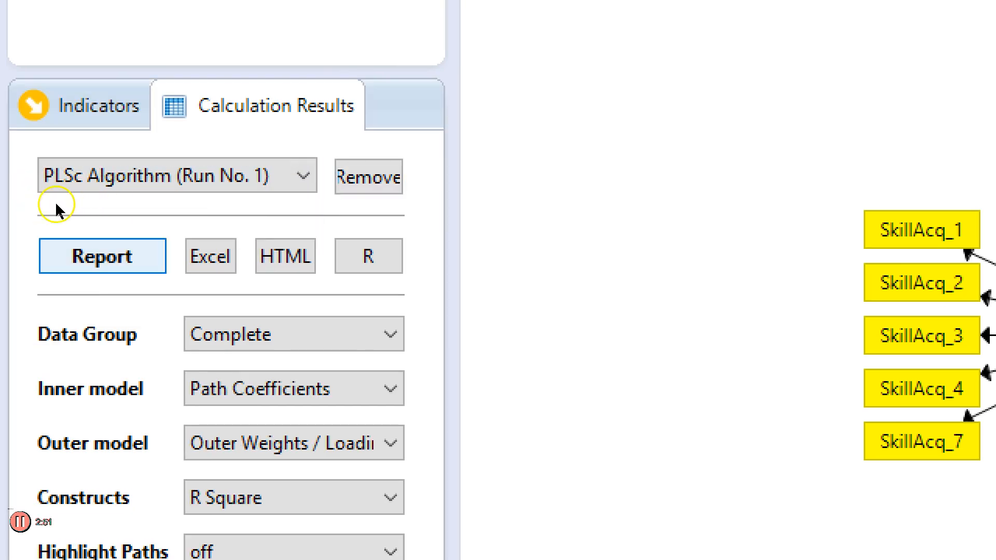
left_click(97, 105)
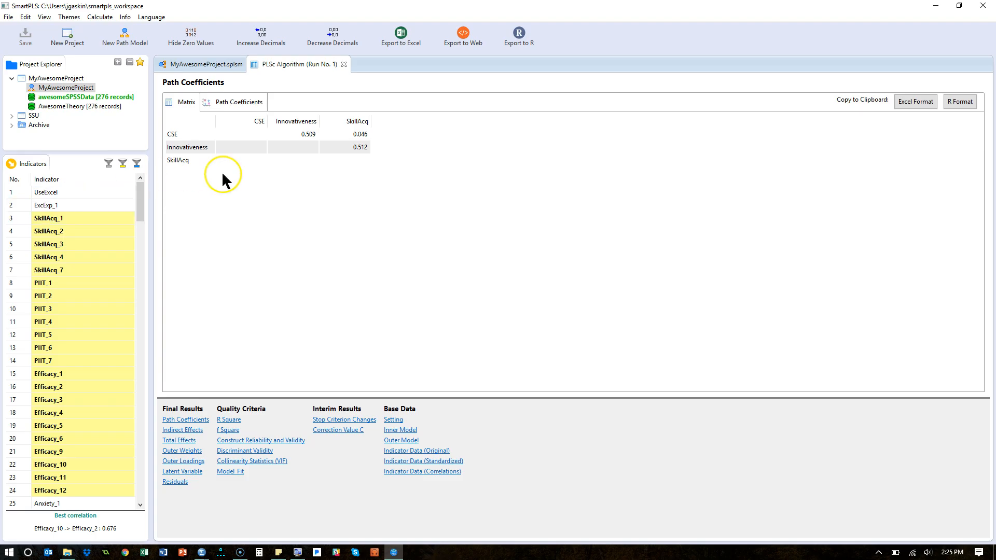
mouse_move(238, 195)
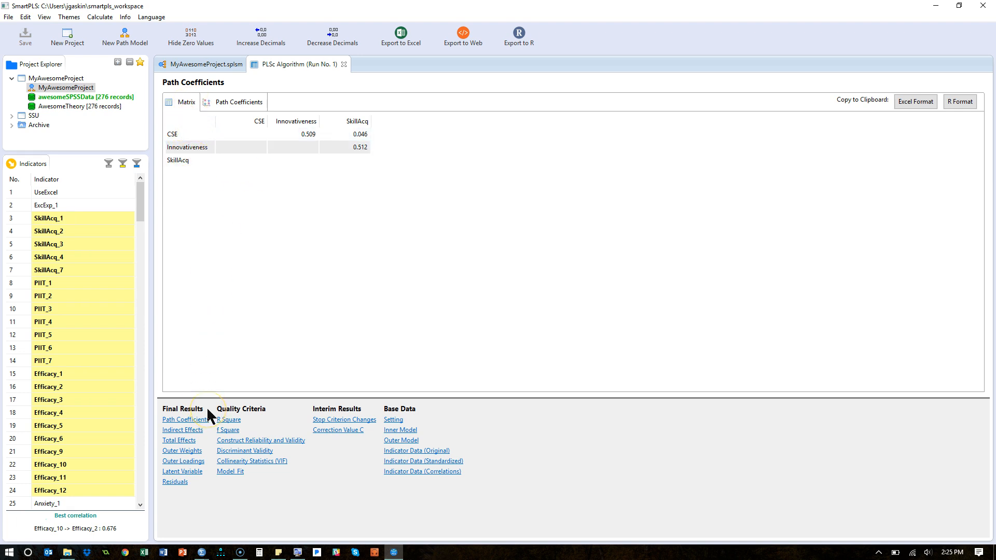
mouse_move(181, 444)
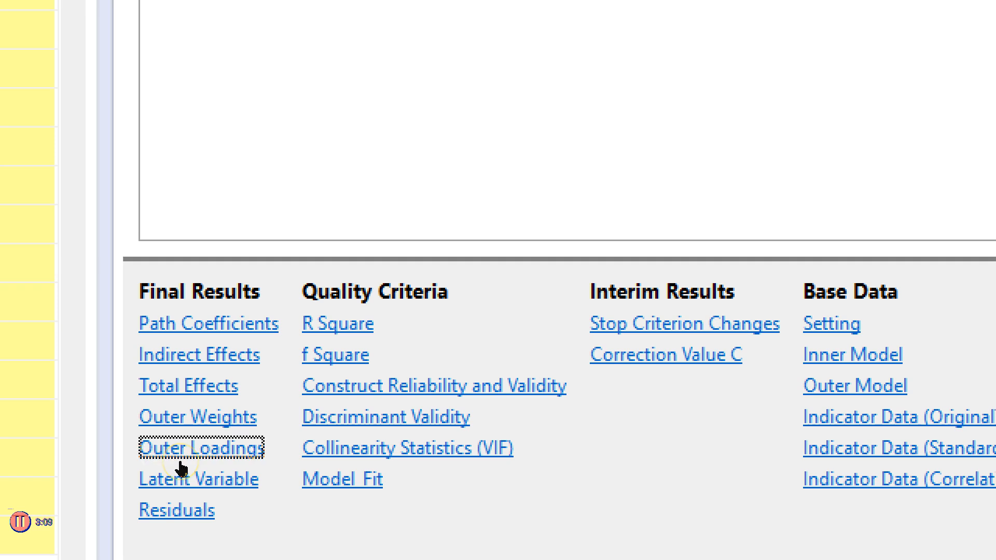
Scroll through the Outer Loadings matrix, from Efficacy_12 at 0.277 to SkillAcq_7 at 0.899.
left_click(201, 447)
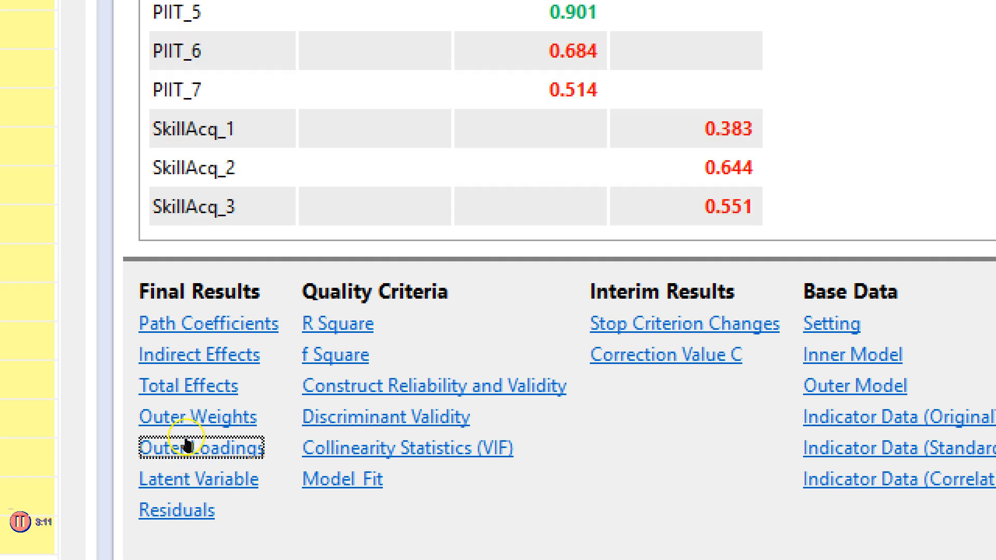
scroll("down", 3)
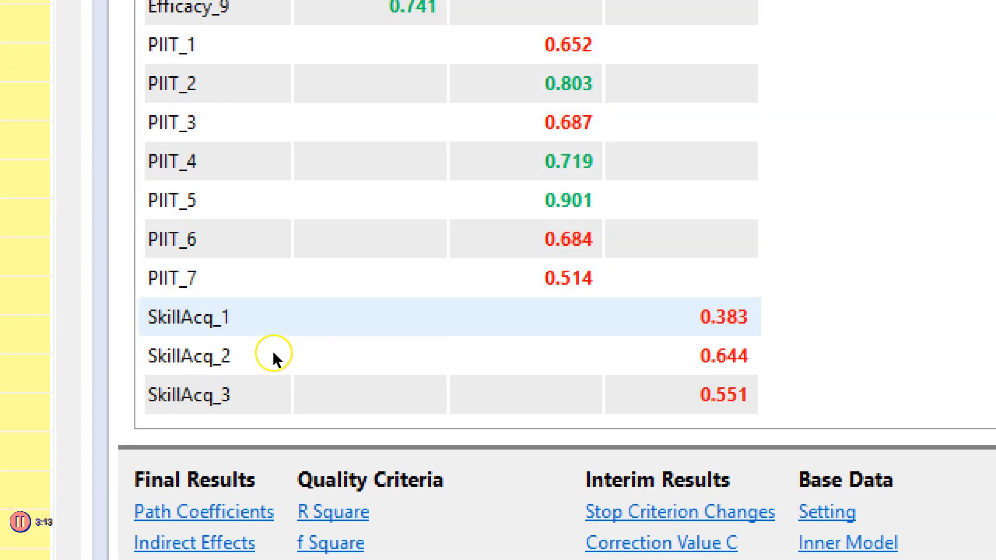
scroll("down", 3)
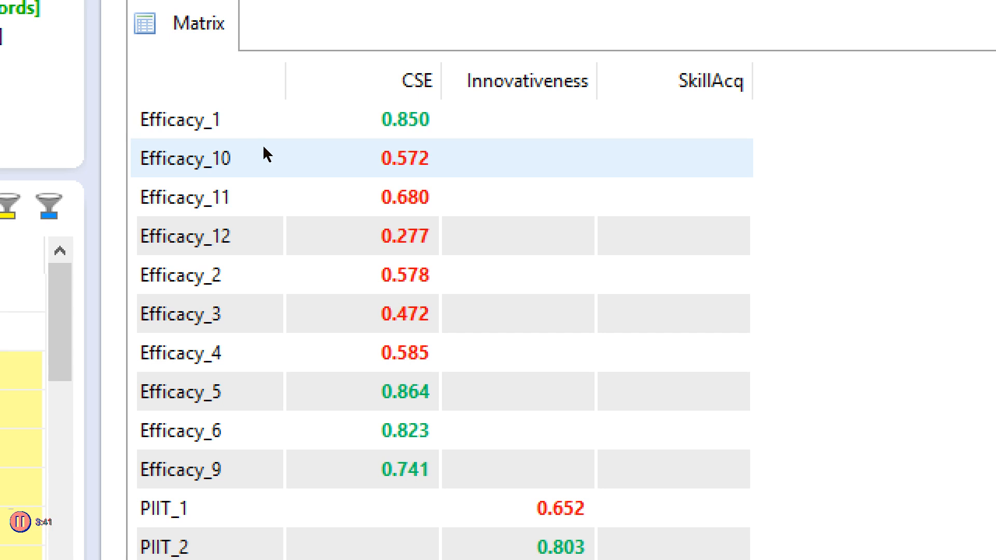
left_click(184, 235)
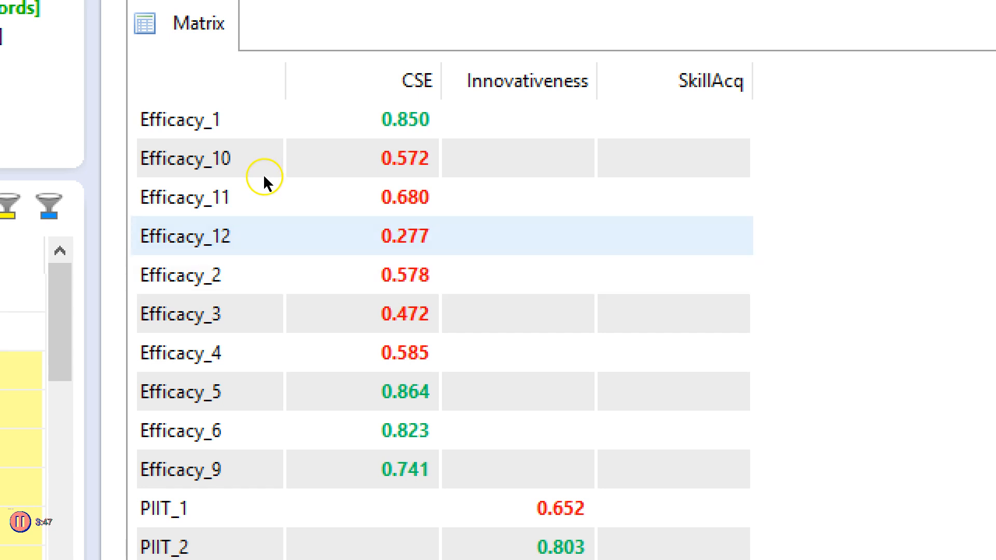
mouse_move(259, 176)
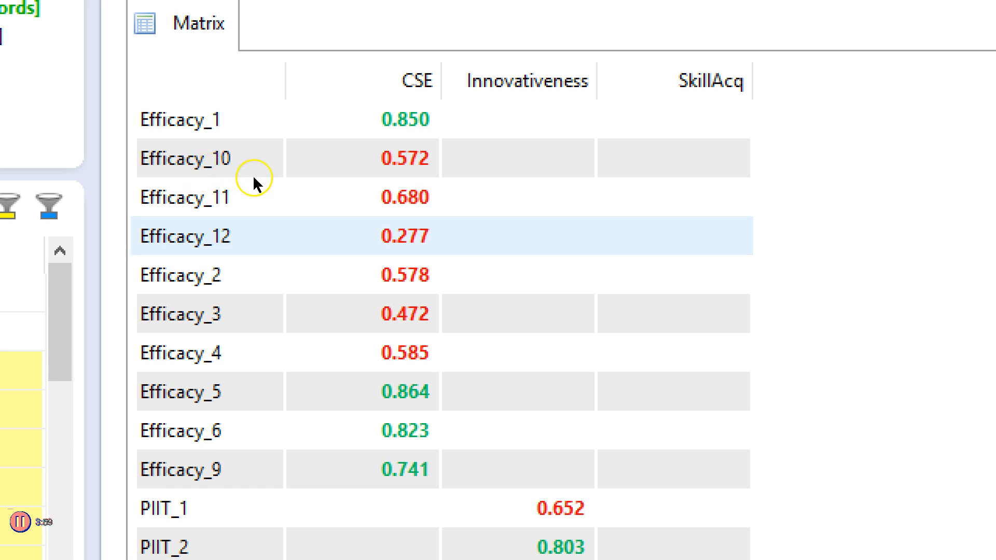
scroll("down", 3)
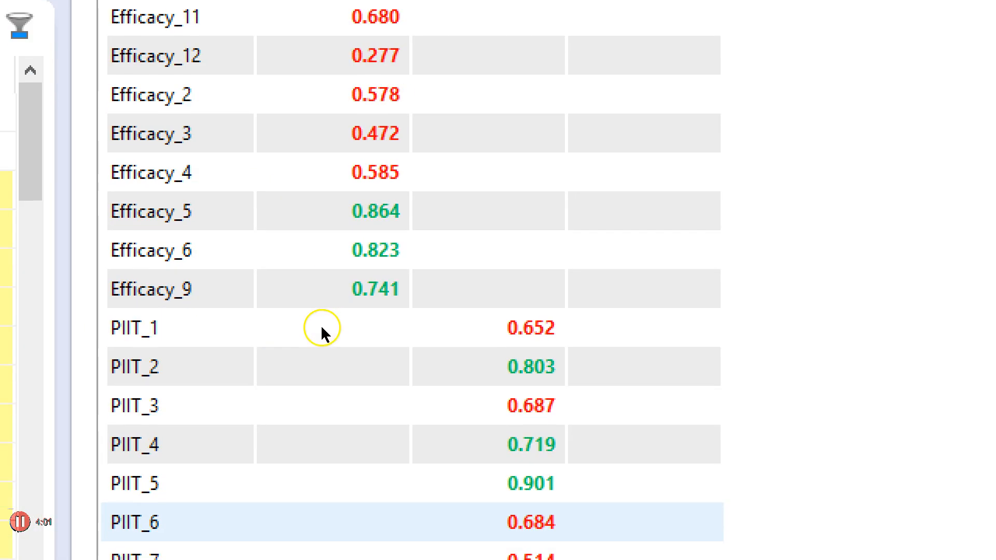
scroll("down", 3)
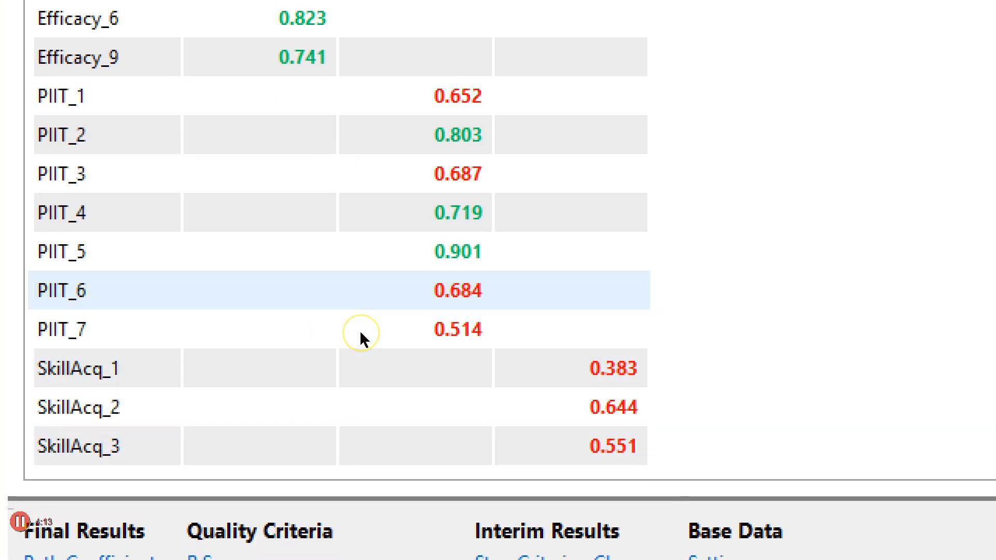
scroll("down", 3)
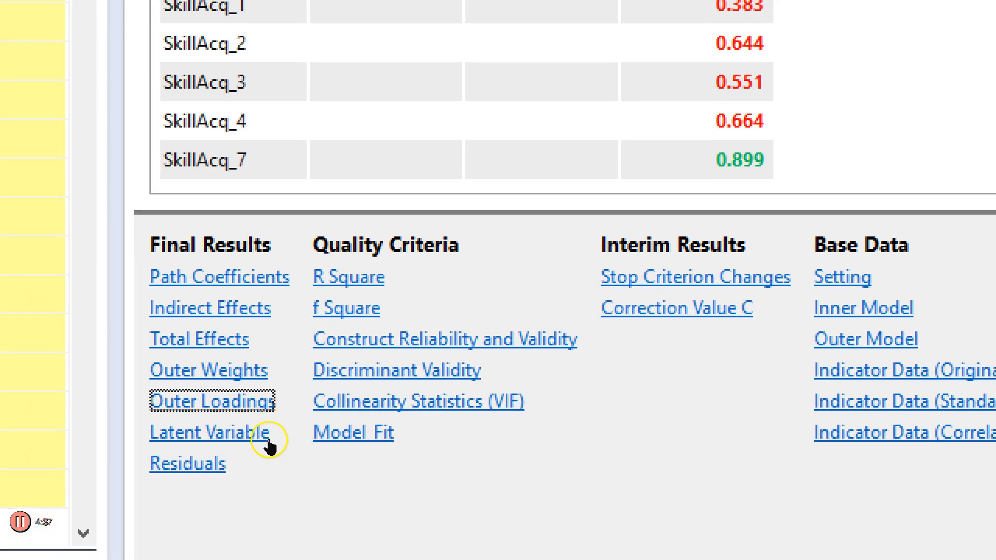
left_click(445, 337)
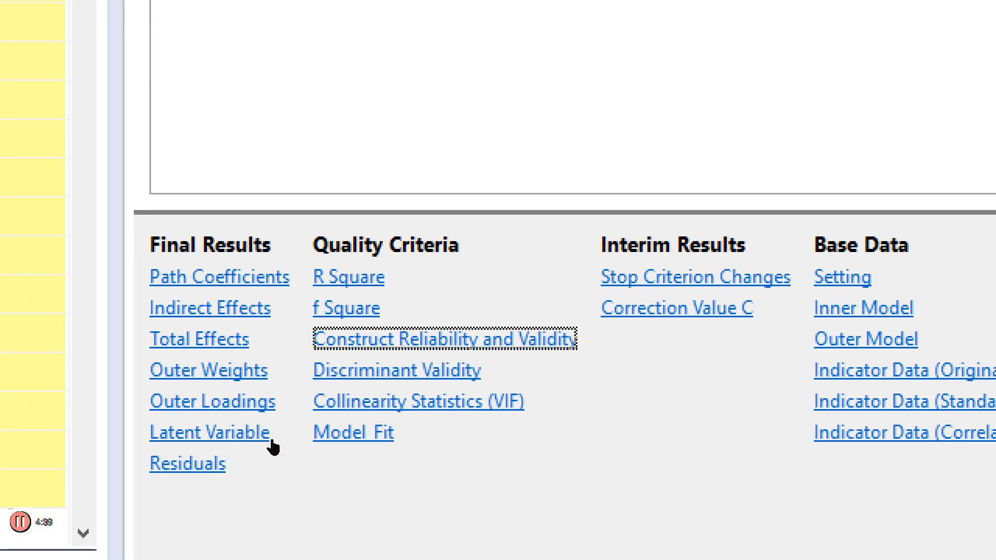
left_click(444, 338)
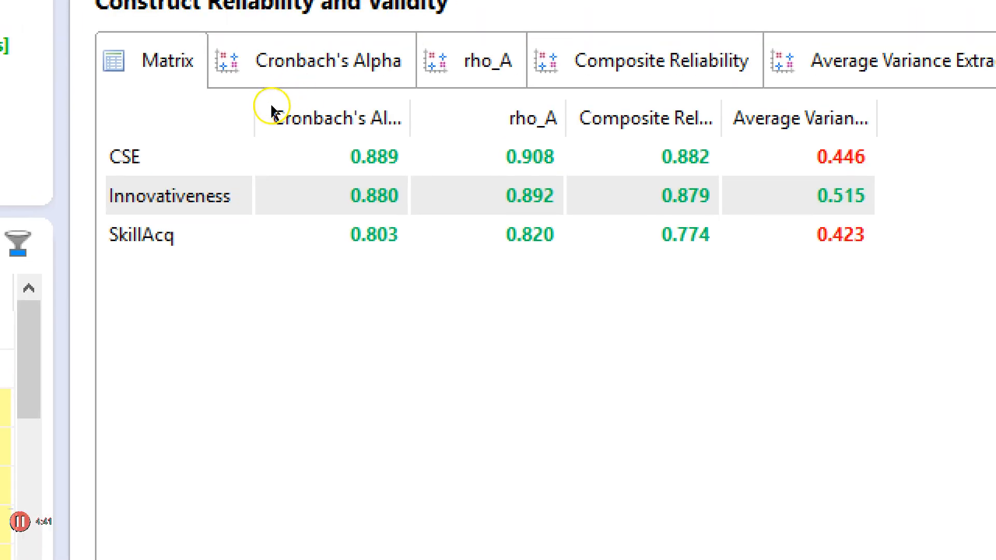
mouse_move(643, 118)
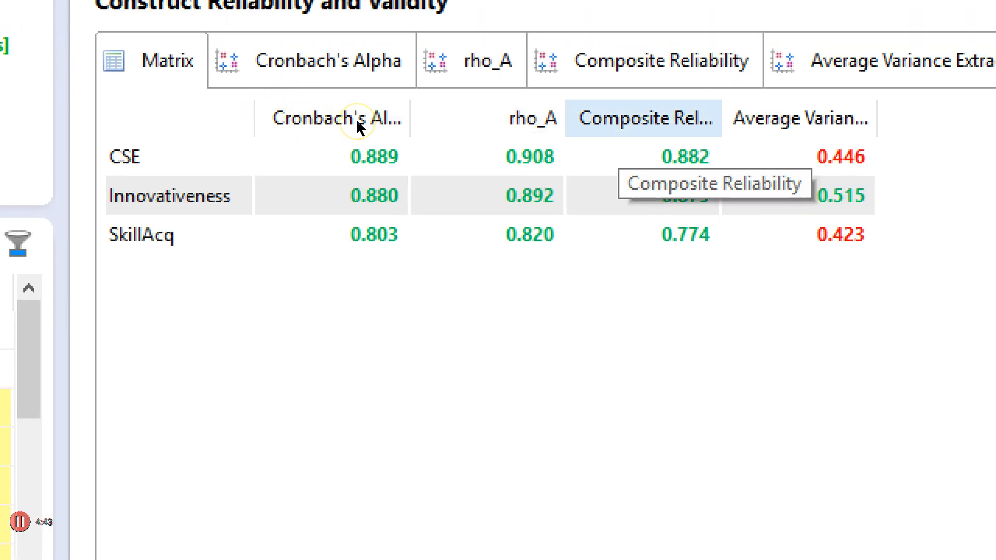
mouse_move(424, 208)
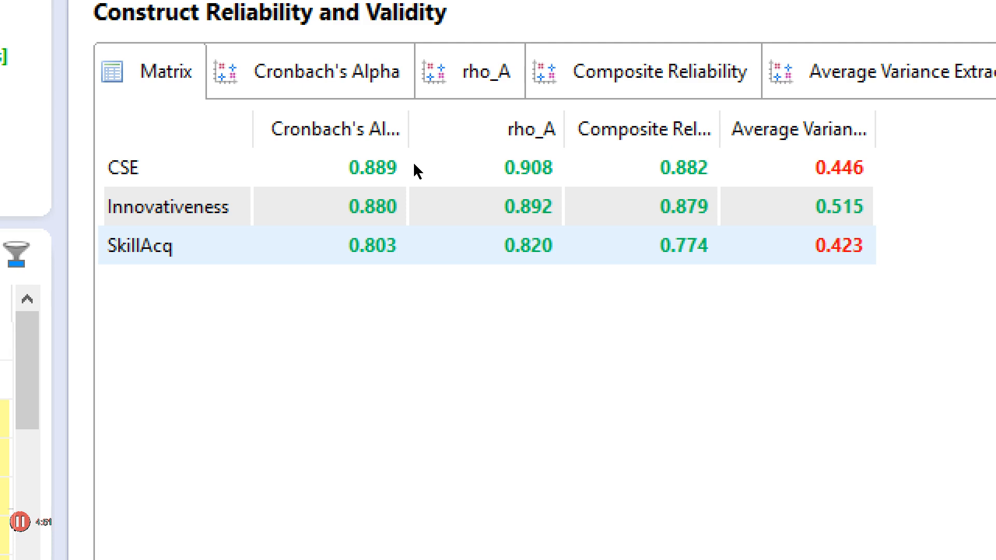
left_click(411, 167)
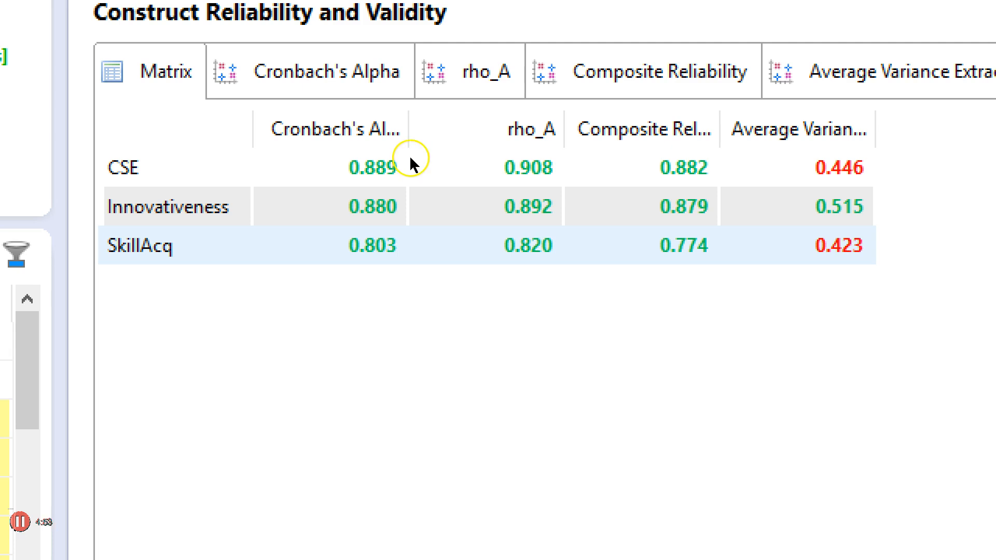
mouse_move(345, 170)
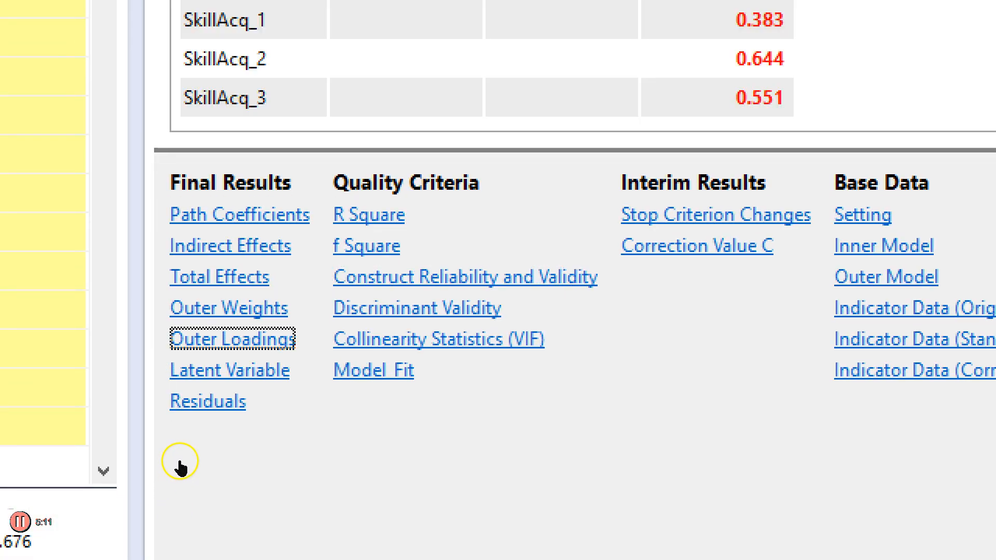
left_click(231, 337)
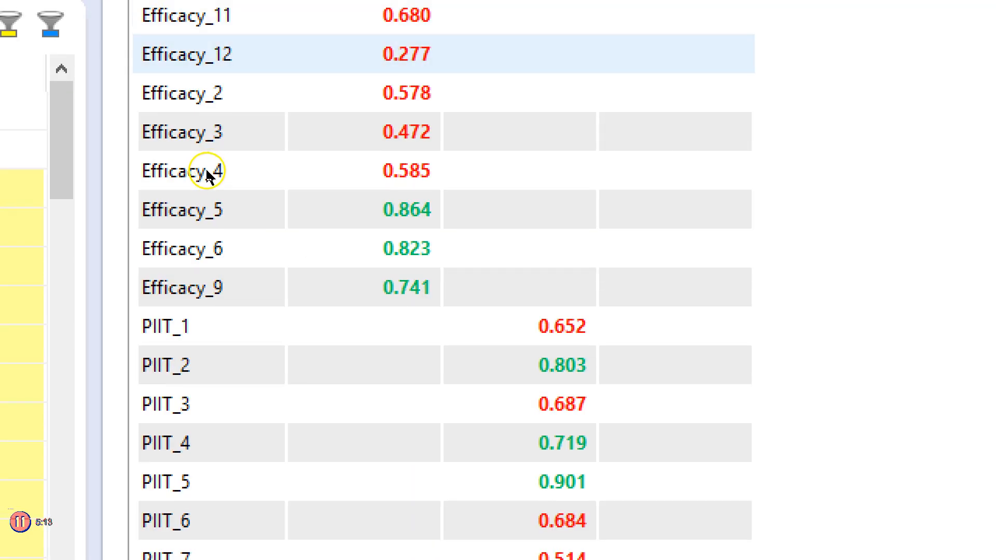
scroll("down", 3)
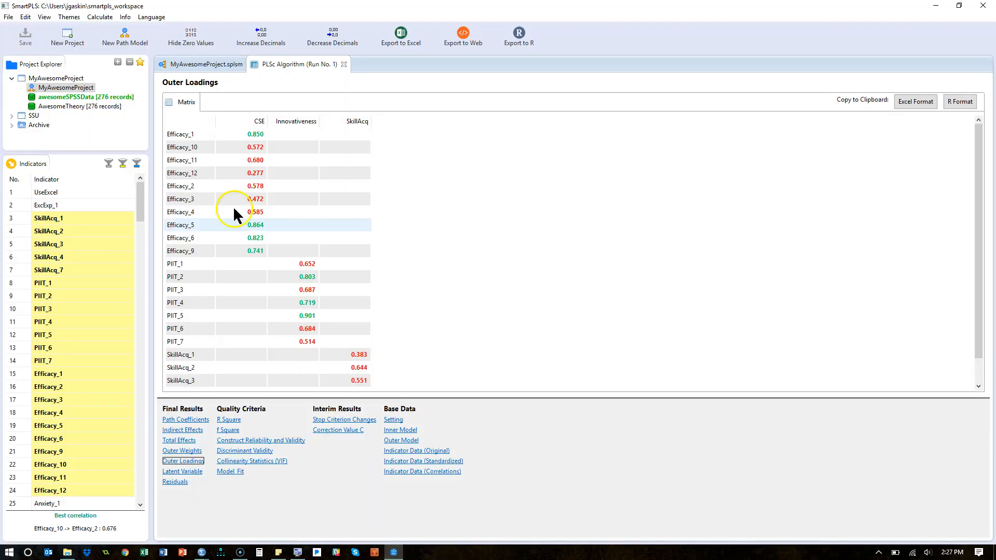
Switch back to the MyAwesomeProject path model diagram.
left_click(205, 64)
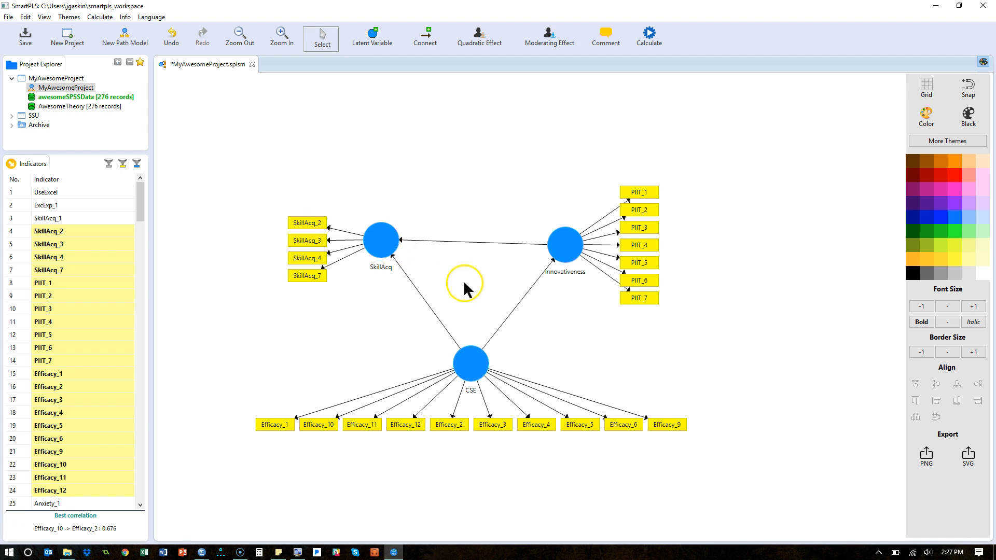
mouse_move(392, 429)
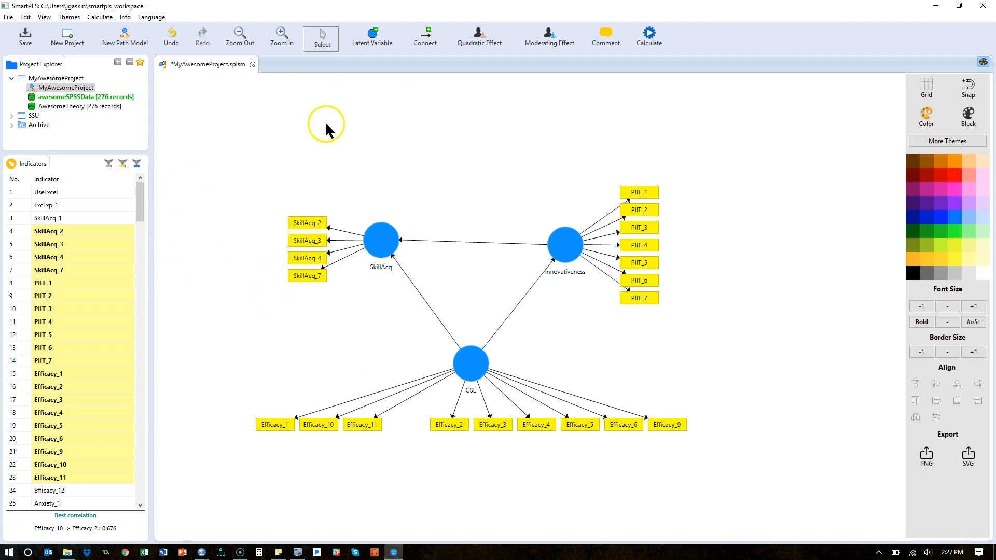
mouse_move(348, 177)
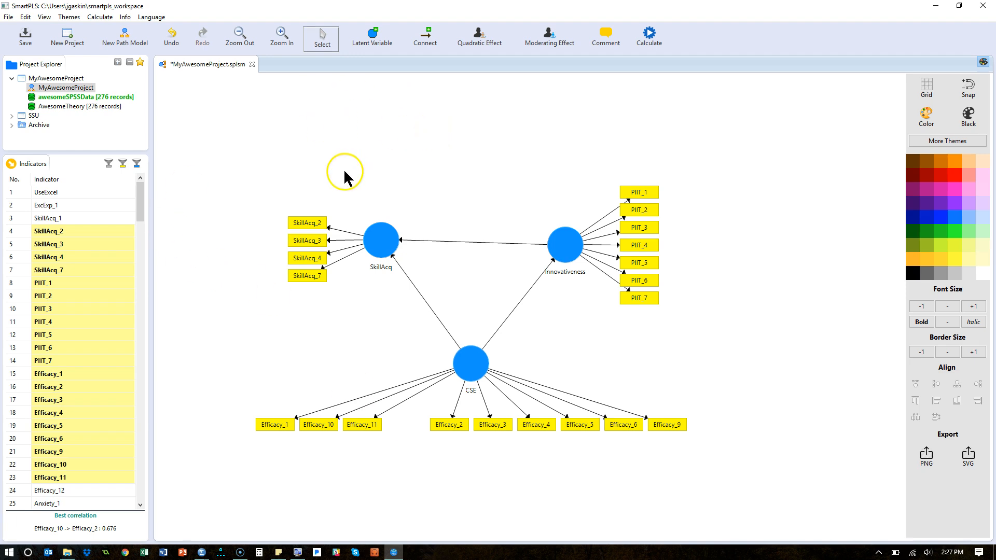
mouse_move(285, 289)
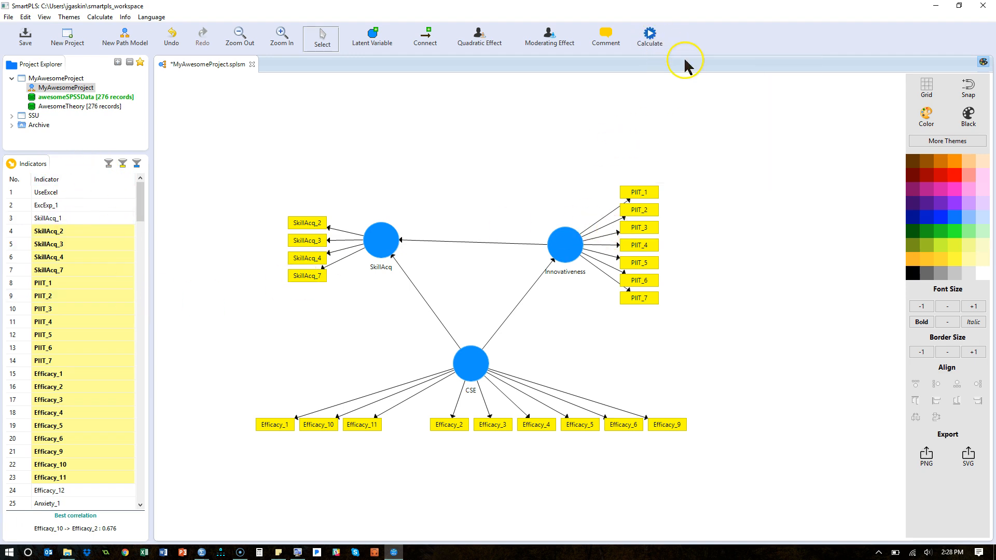
Rerun consistent PLS and view reliability results: AVE 0.471 for CSE, 0.434 for SkillAcq.
left_click(647, 33)
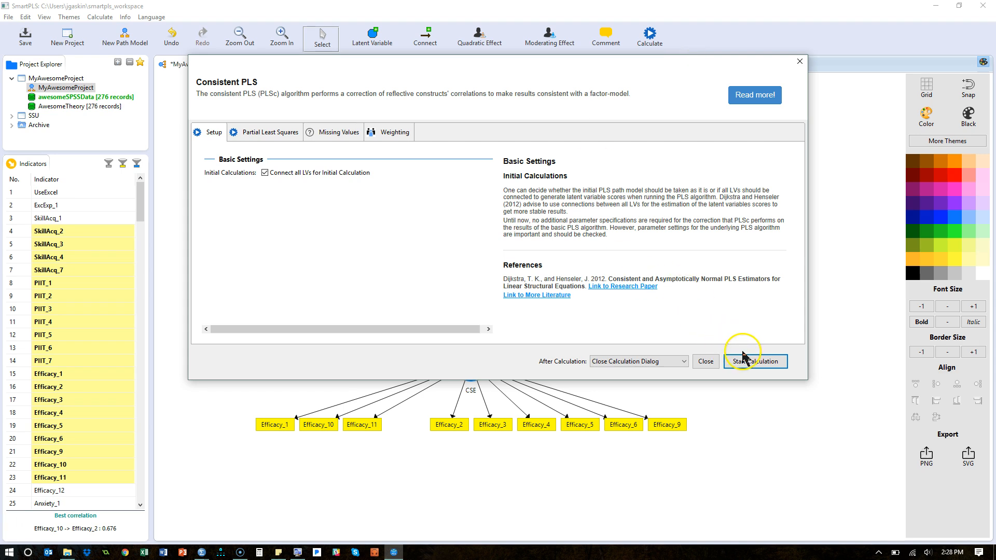
left_click(754, 361)
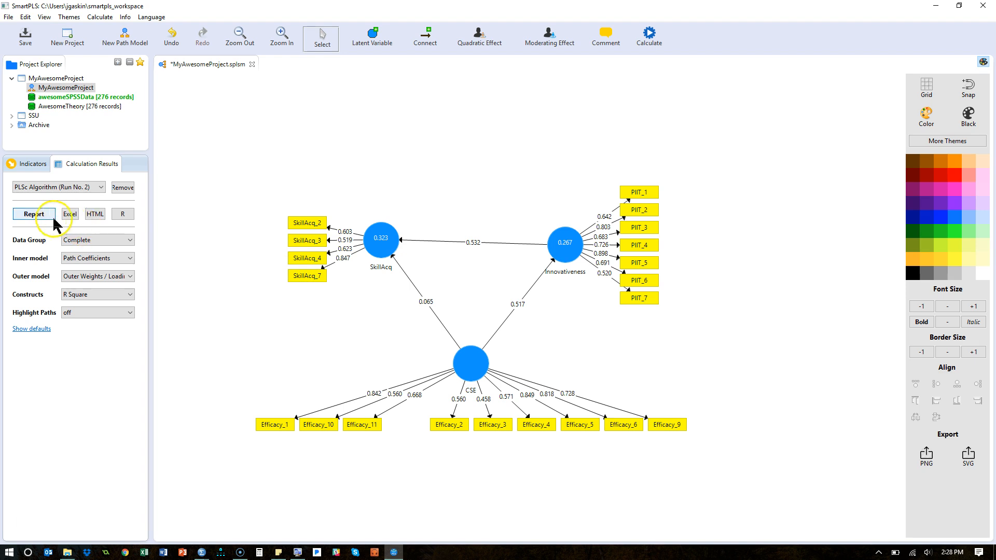
left_click(34, 214)
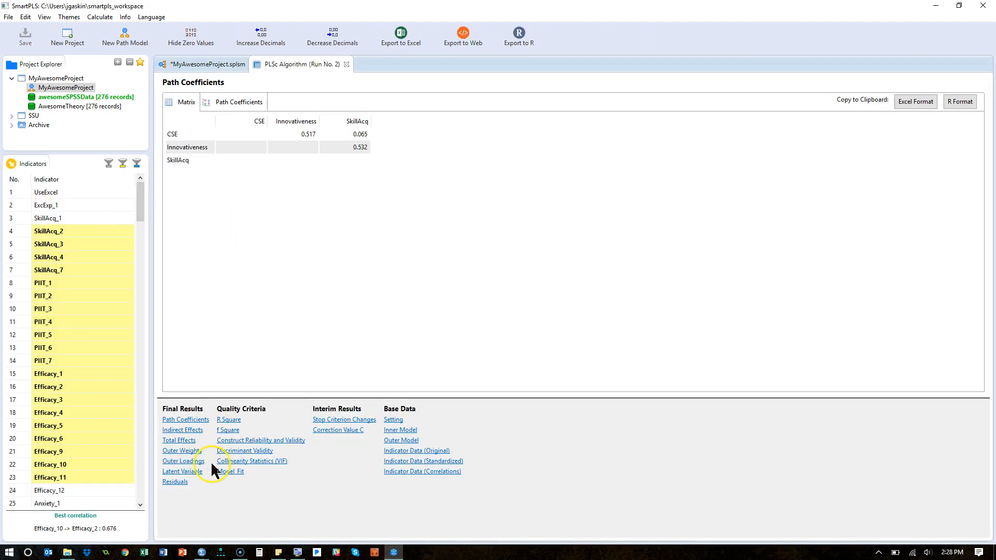
left_click(182, 460)
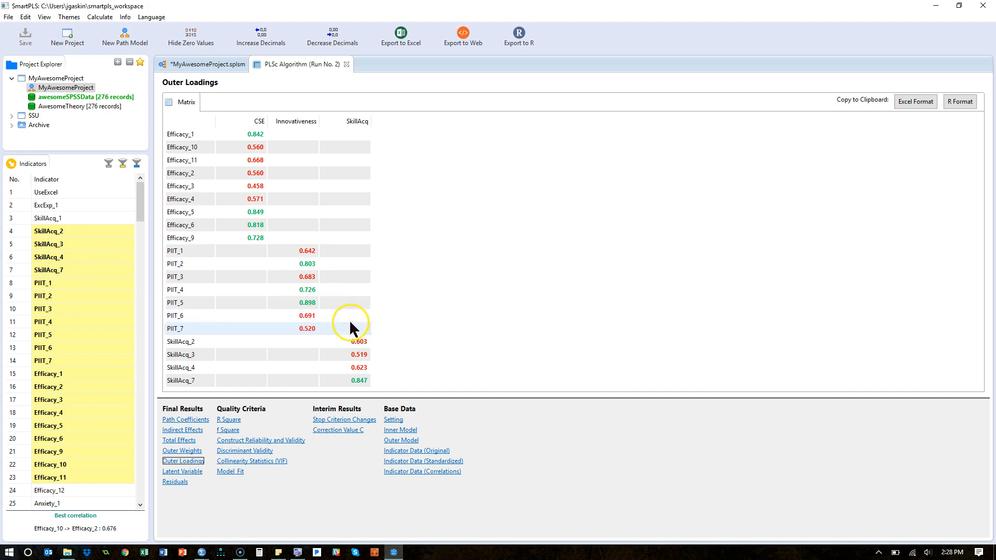
mouse_move(272, 449)
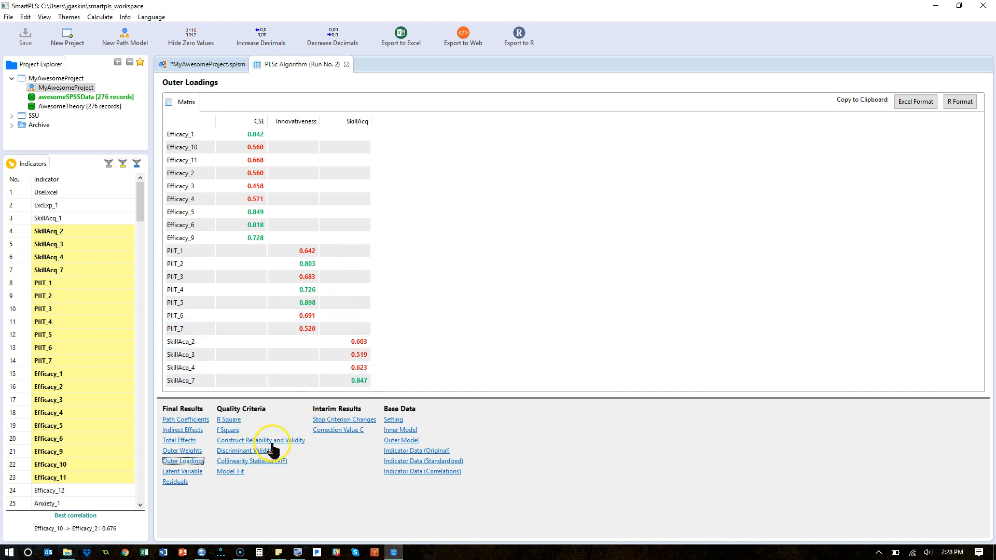
left_click(260, 440)
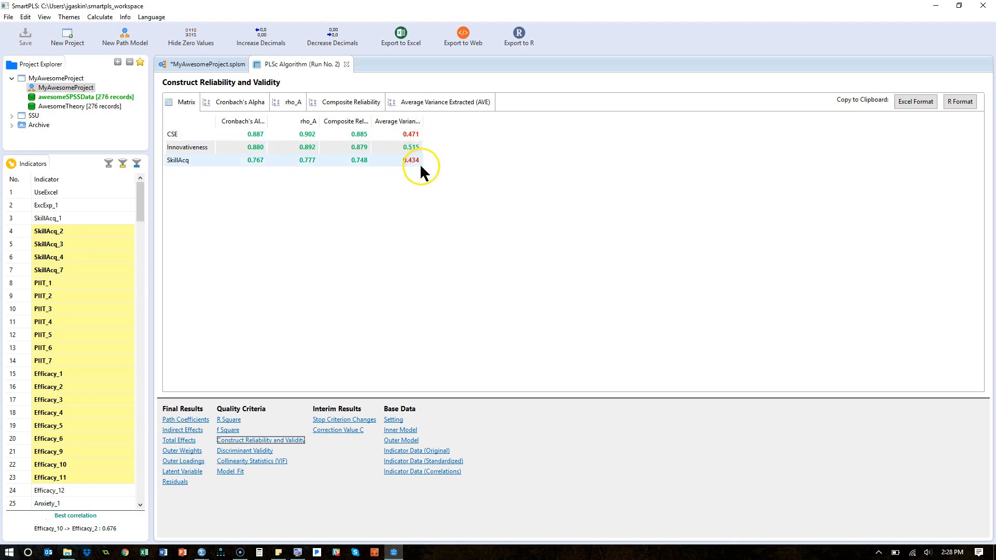
mouse_move(424, 151)
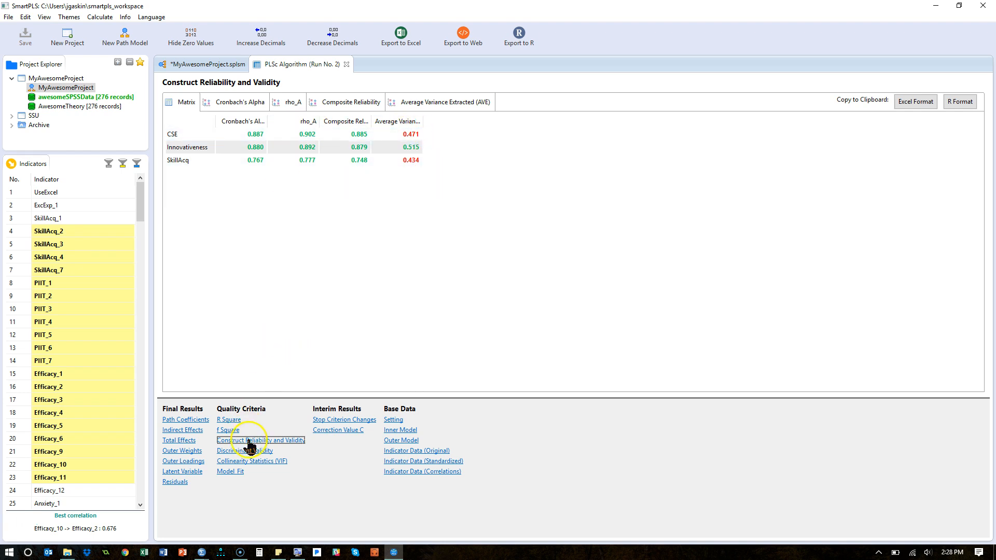
Show Run No. 2 outer loadings, where Efficacy_3 is lowest at 0.458.
left_click(183, 460)
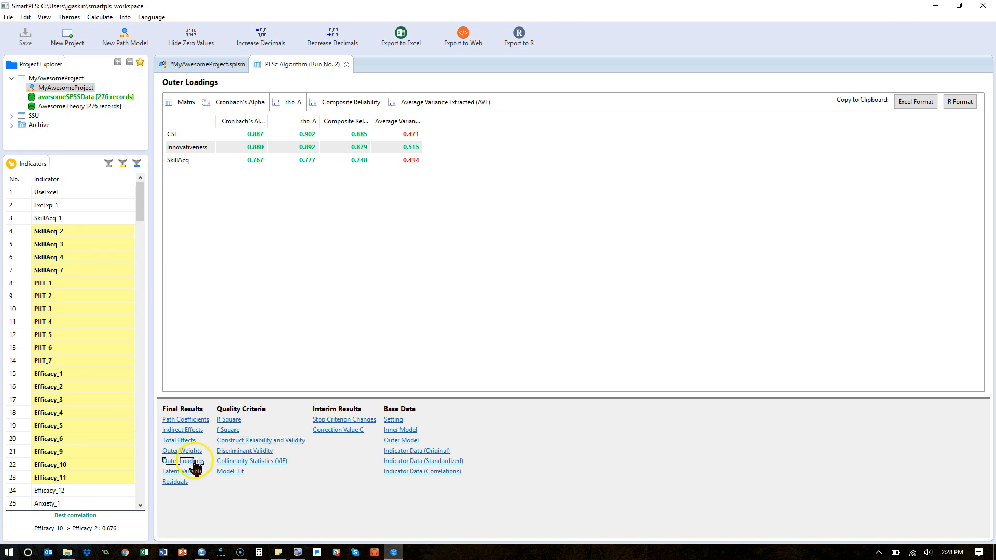
left_click(184, 461)
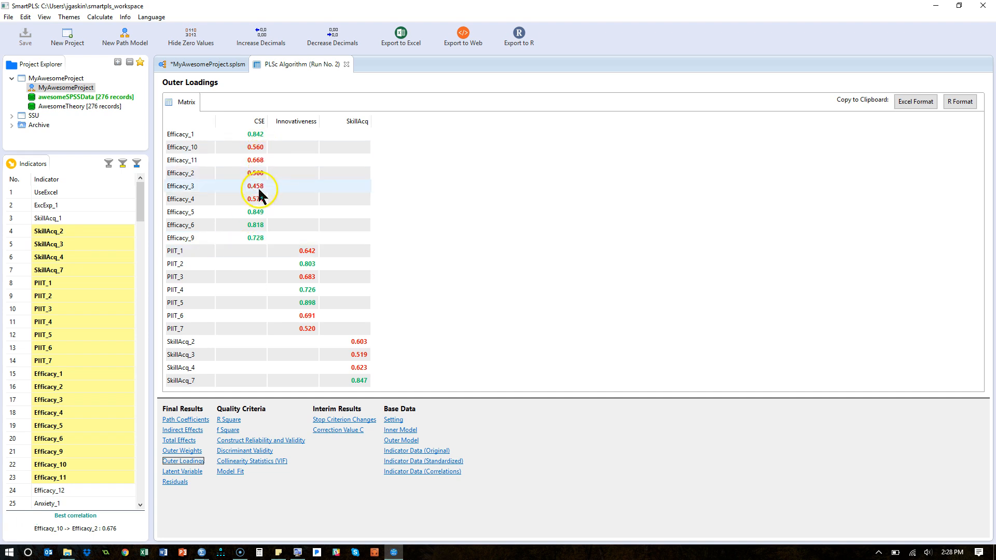
mouse_move(263, 196)
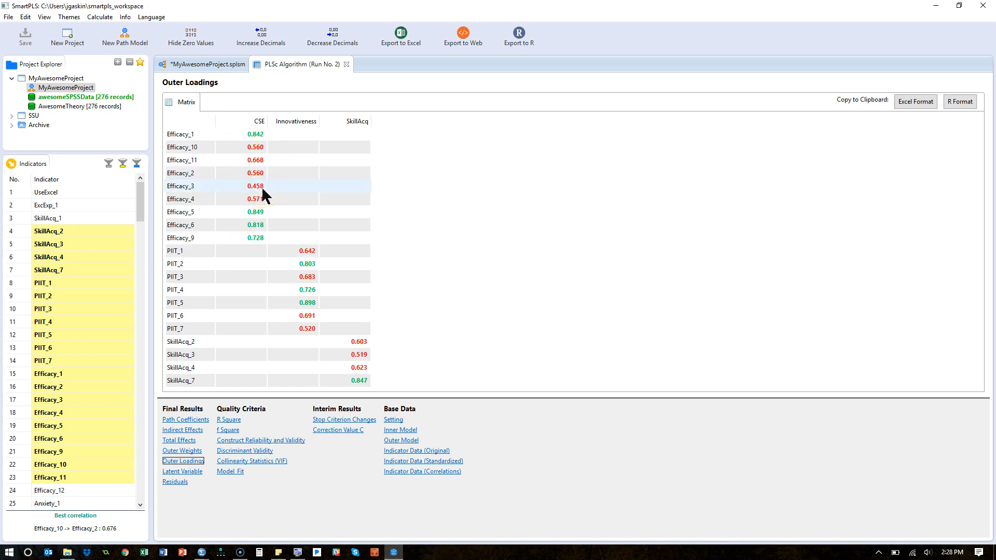
mouse_move(325, 240)
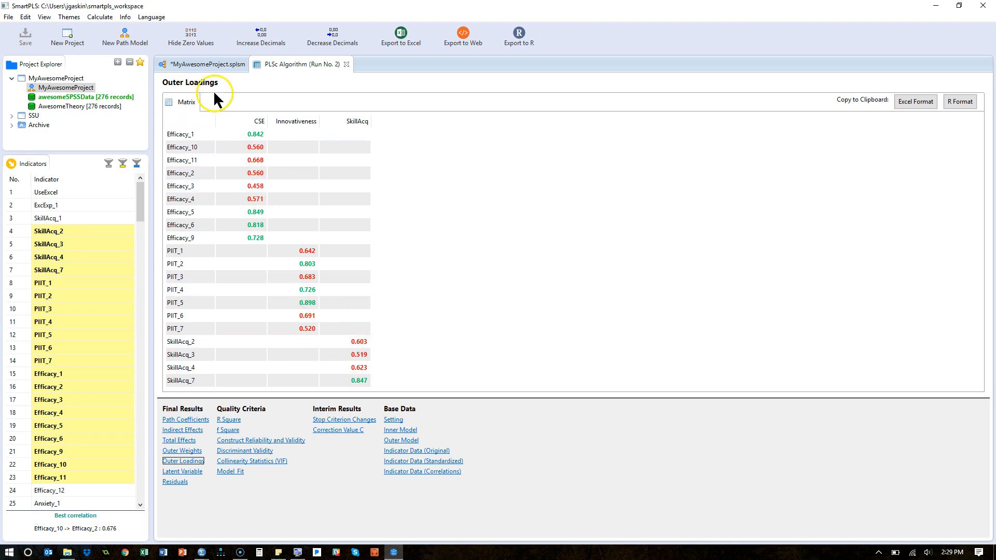
Rerun consistent PLS from the path model, giving SkillAcq R² 0.419 and Innovativeness 0.275.
left_click(200, 63)
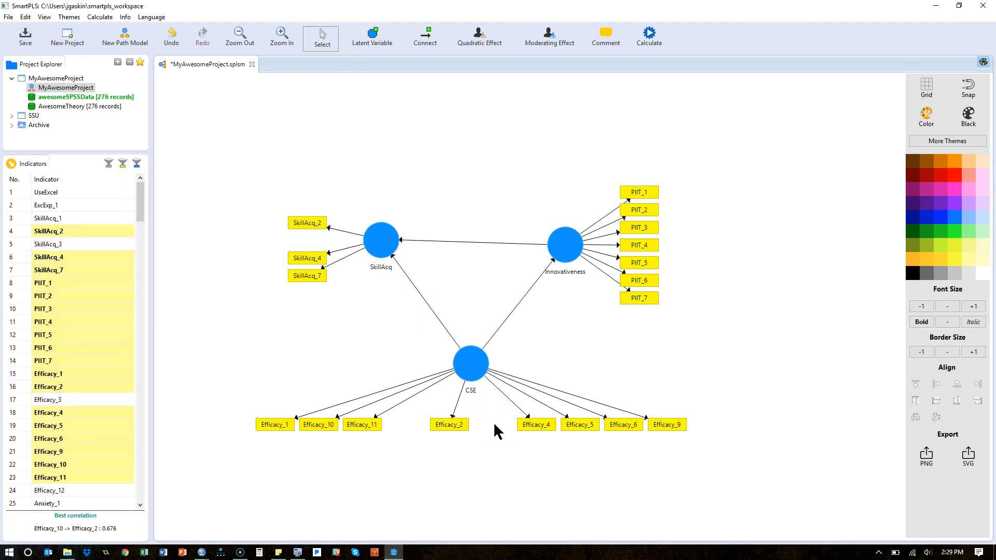
mouse_move(625, 33)
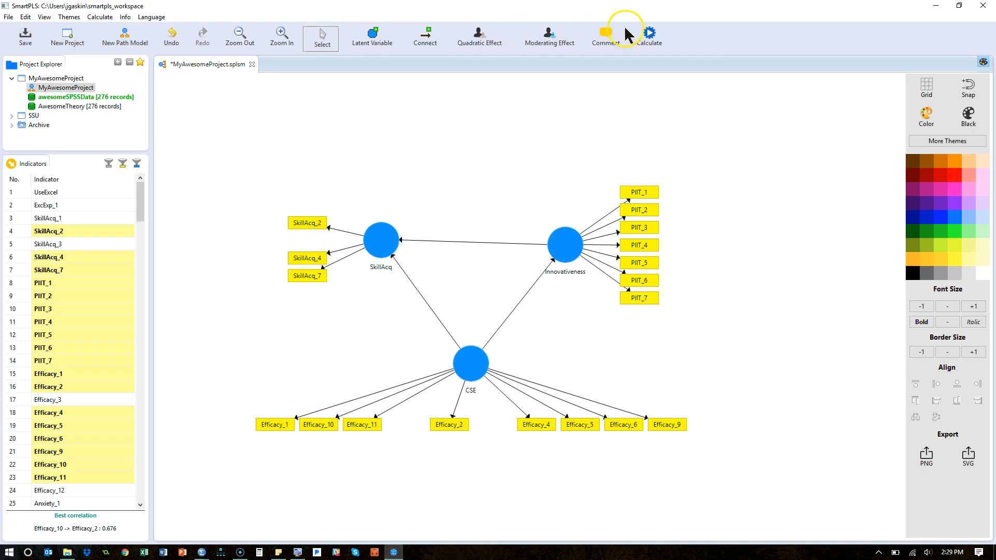
left_click(649, 35)
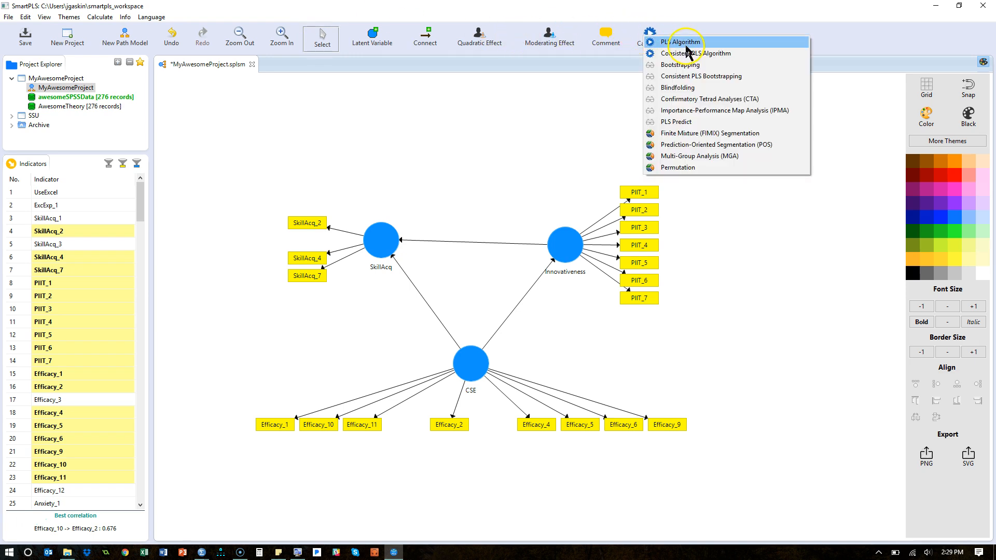
left_click(696, 53)
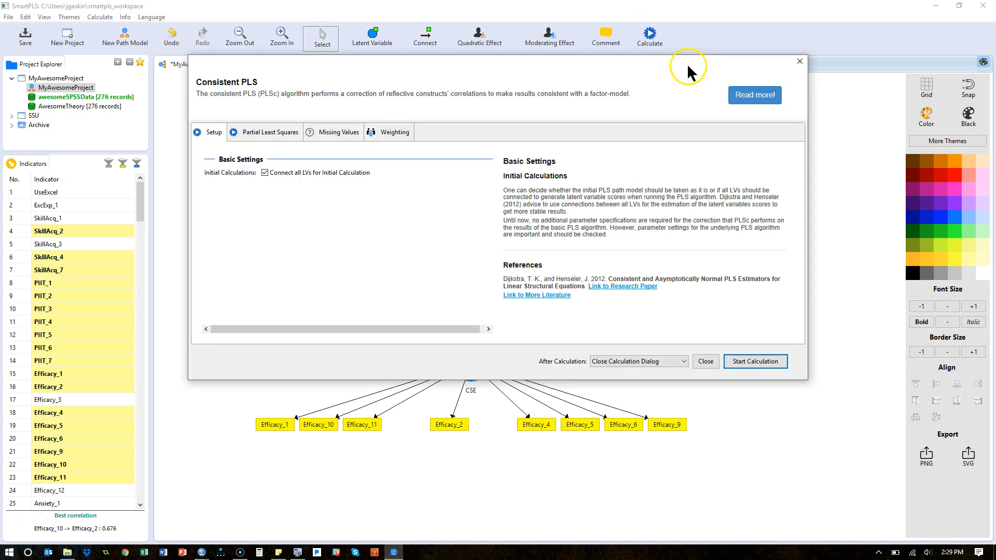
left_click(755, 361)
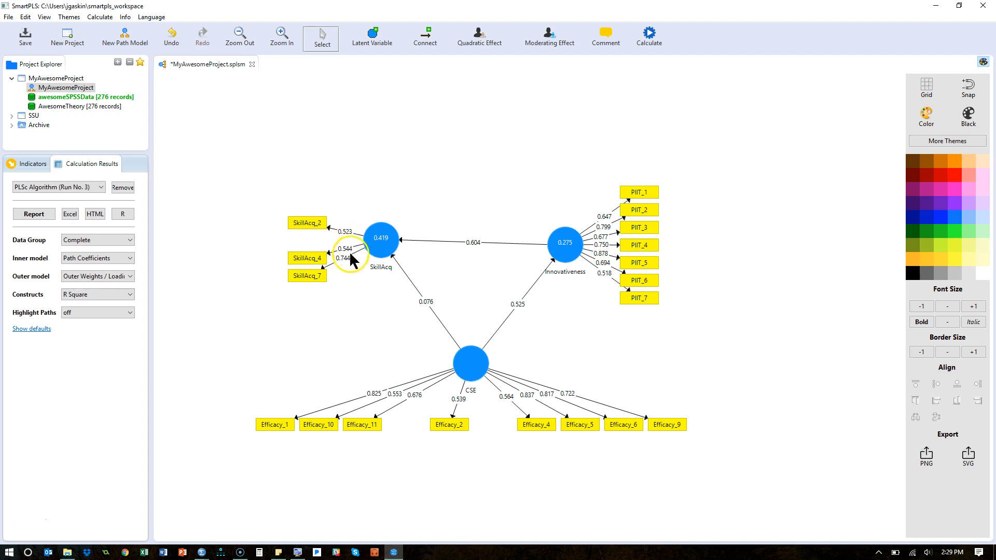
mouse_move(346, 282)
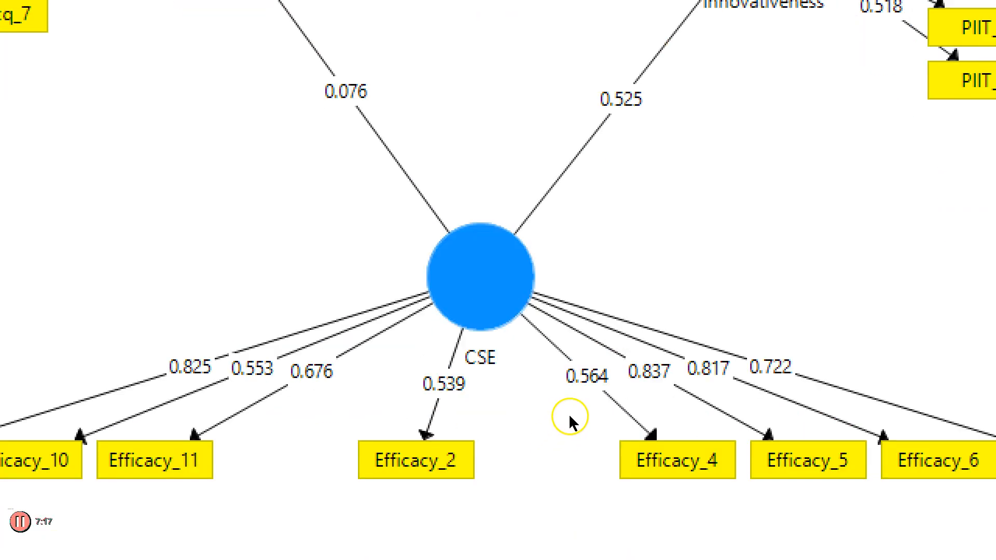
mouse_move(435, 410)
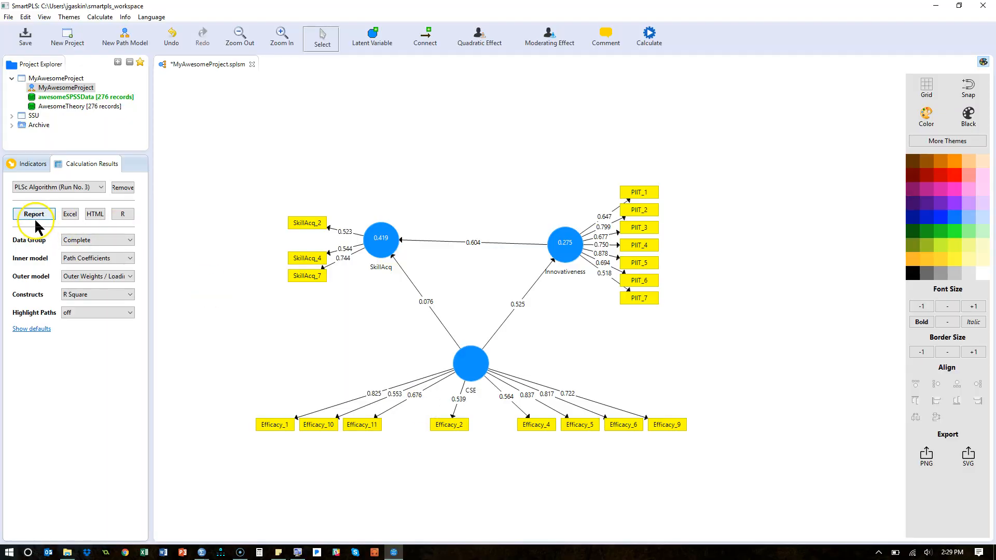
left_click(33, 214)
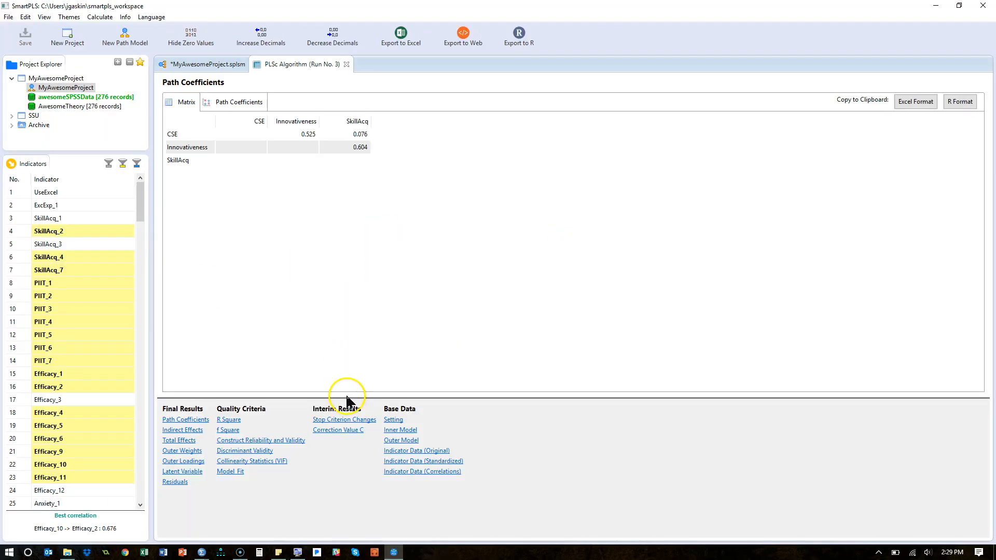
left_click(259, 440)
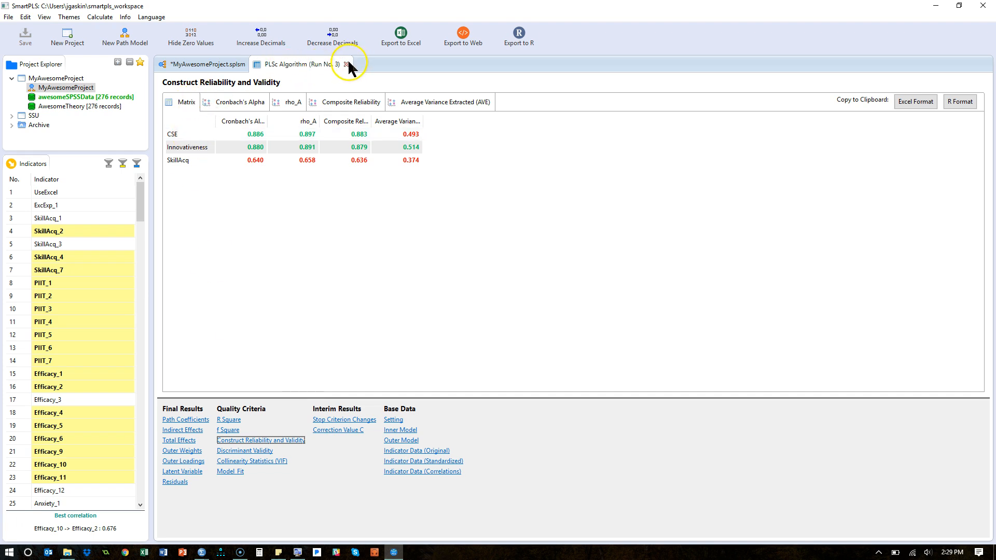
left_click(347, 64)
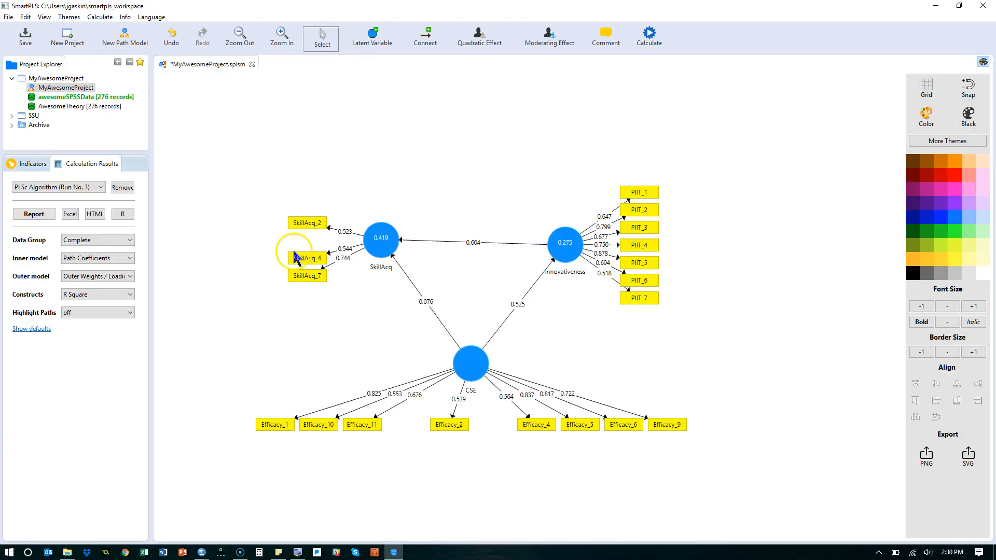
Restore SkillAcq_3 to SkillAcq, rerun consistent PLS and view reliability and validity results.
left_click(32, 164)
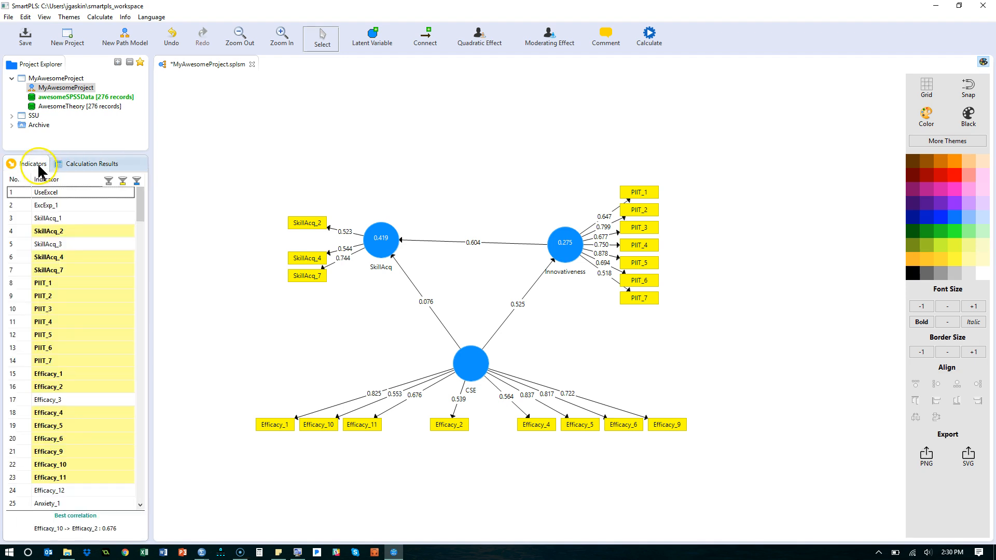
left_click(47, 244)
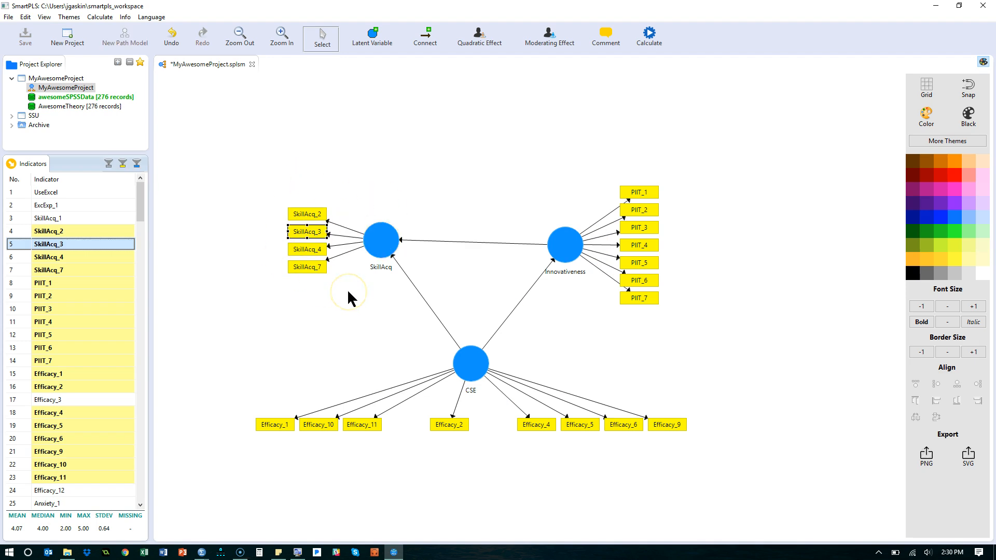
mouse_move(506, 65)
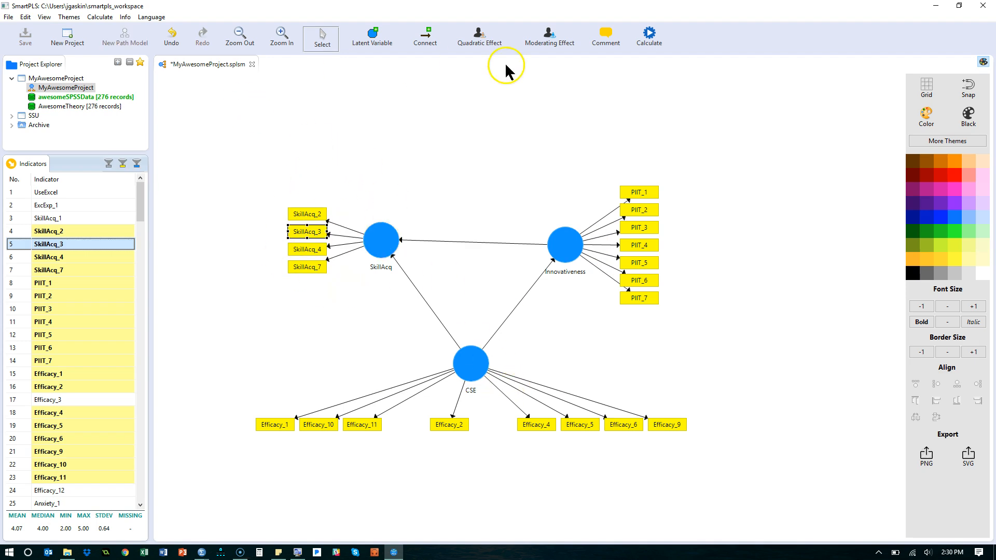
left_click(647, 36)
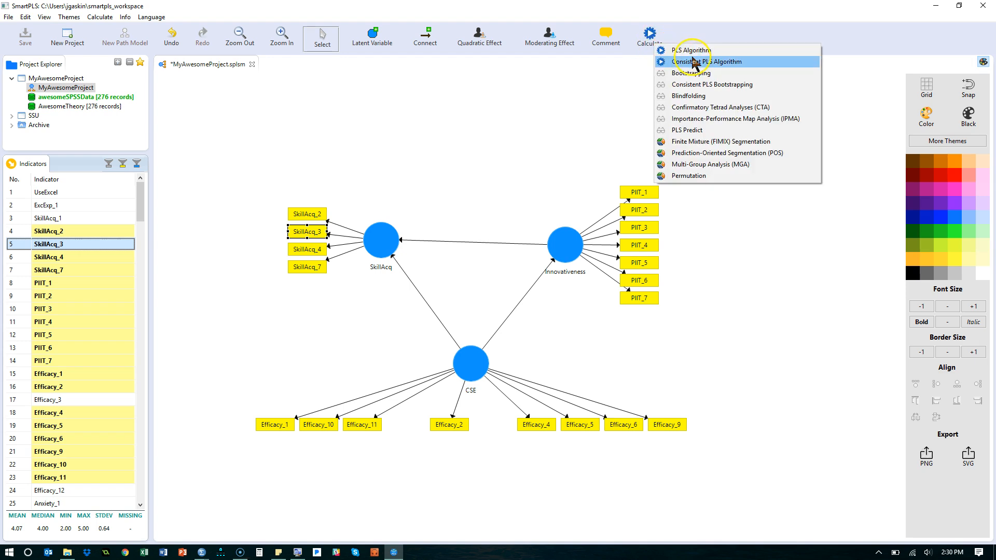
left_click(707, 61)
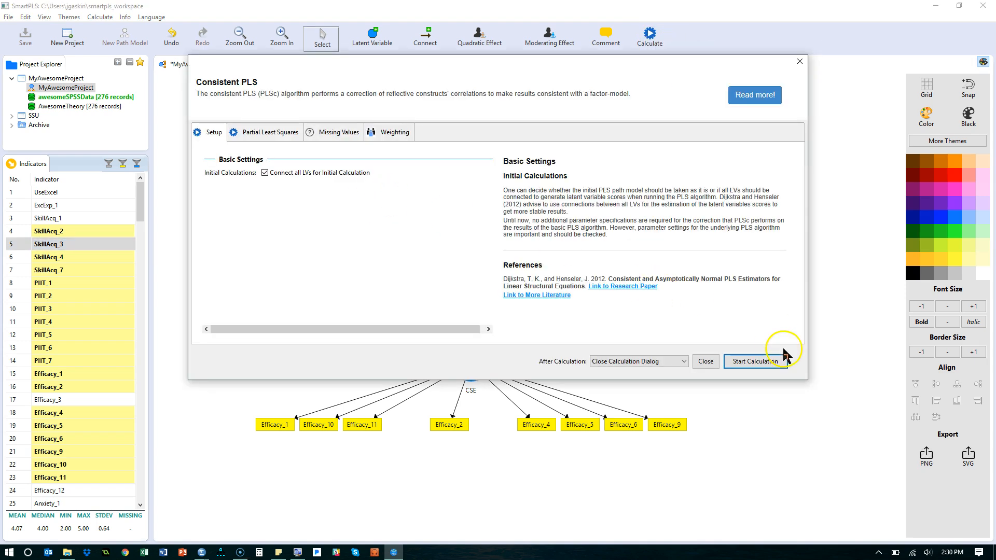
left_click(754, 361)
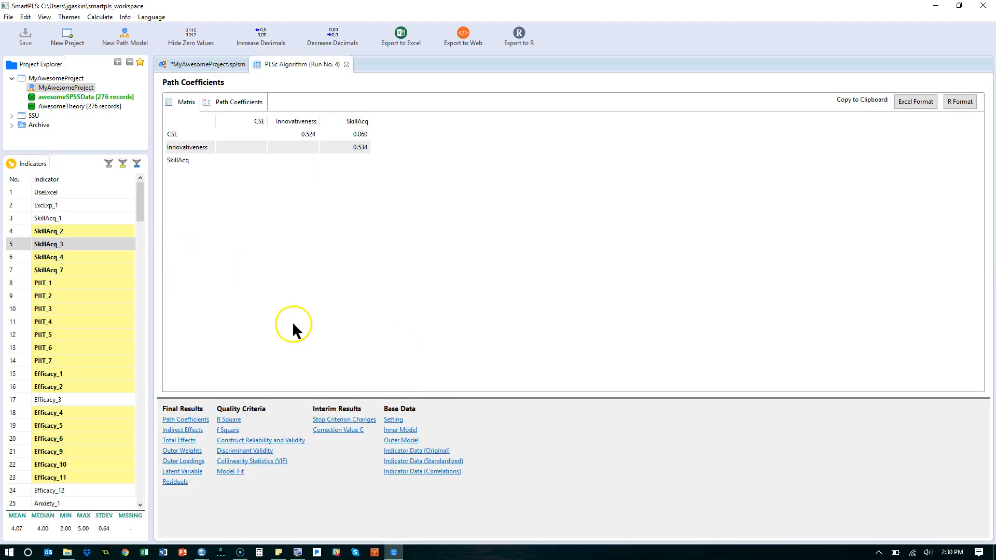
left_click(261, 440)
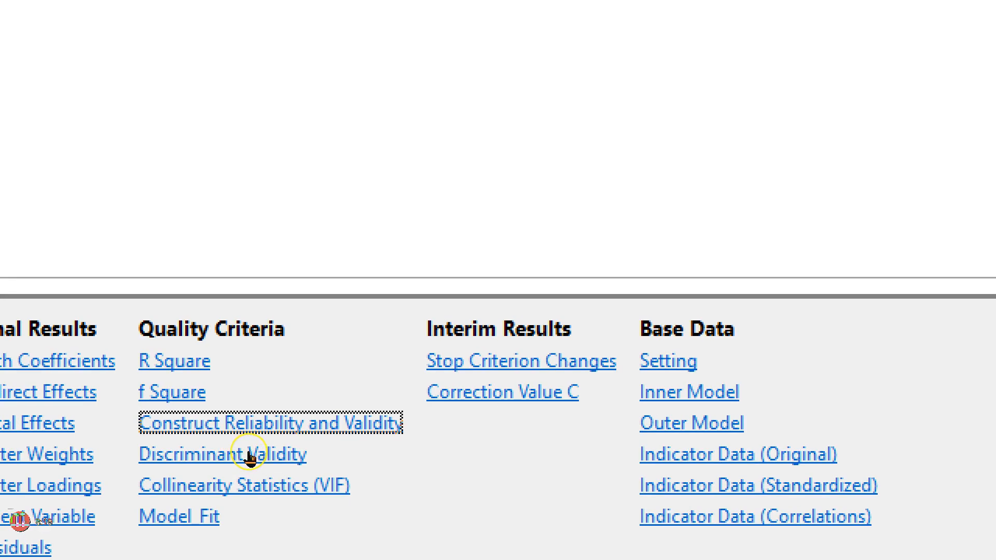
Review Fornell-Larcker diagonals (0.702, 0.717, 0.659), then the HTMT ratios (0.313–0.542).
left_click(221, 453)
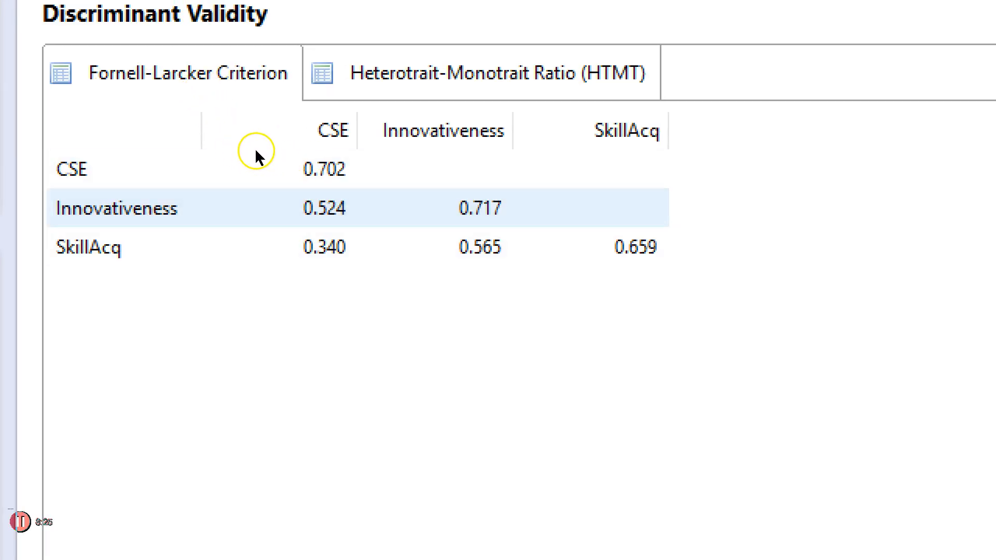
mouse_move(240, 158)
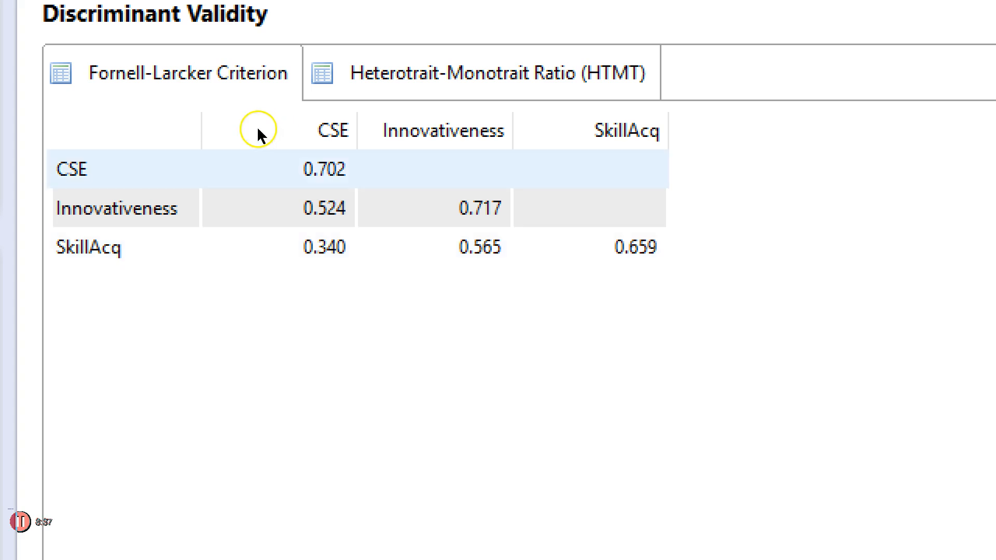
mouse_move(243, 142)
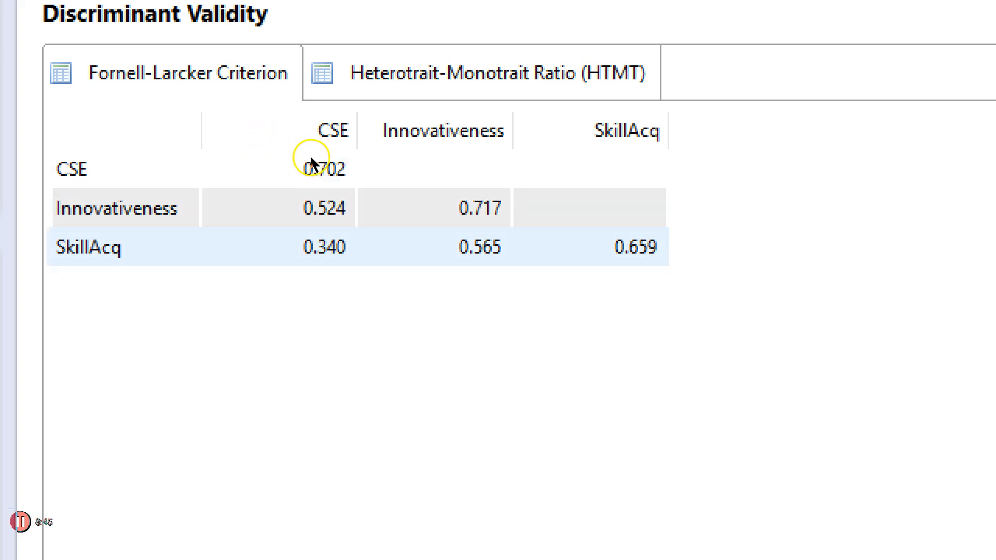
mouse_move(365, 170)
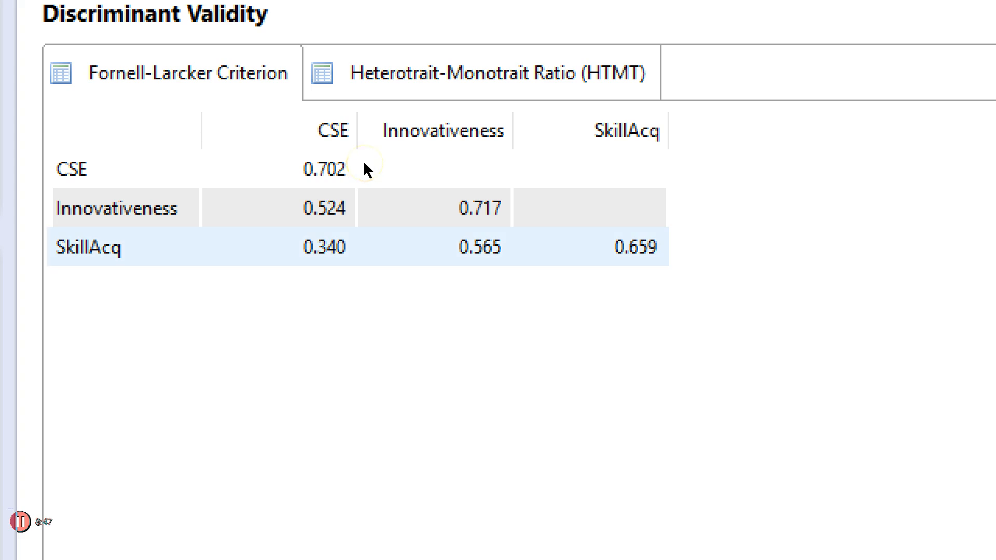
mouse_move(251, 167)
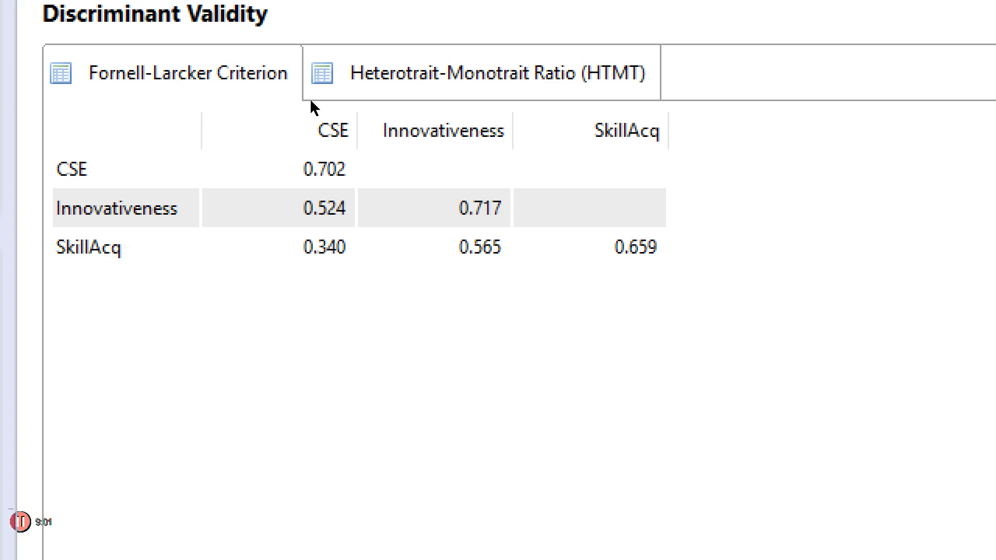
left_click(481, 72)
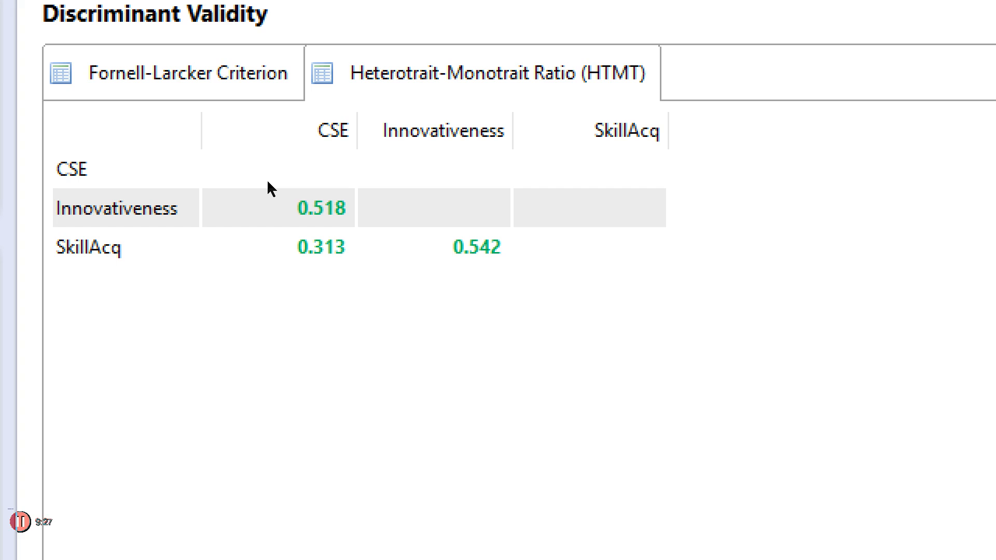
left_click(114, 208)
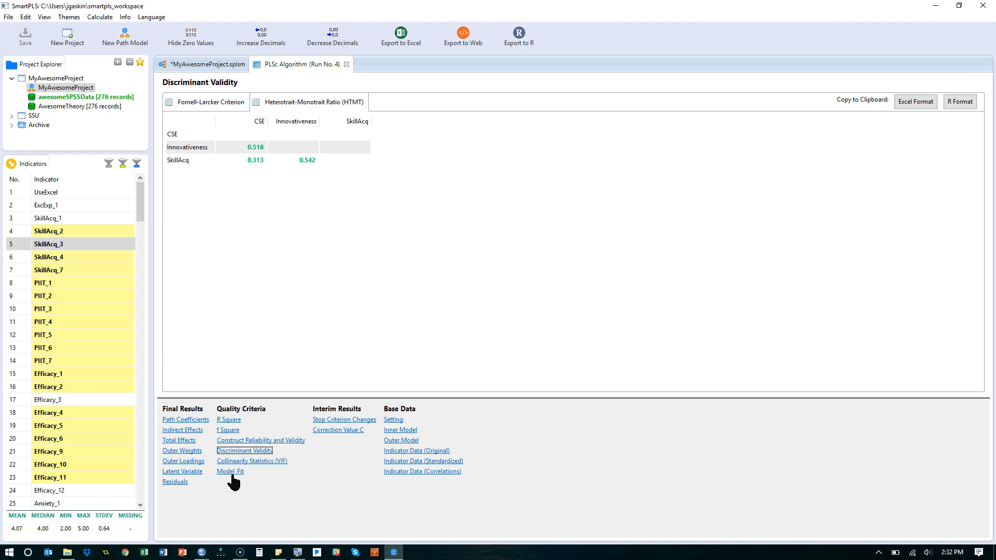
Check model fit (SRMR 0.074, NFI 0.756), then go back to the path model diagram.
left_click(230, 470)
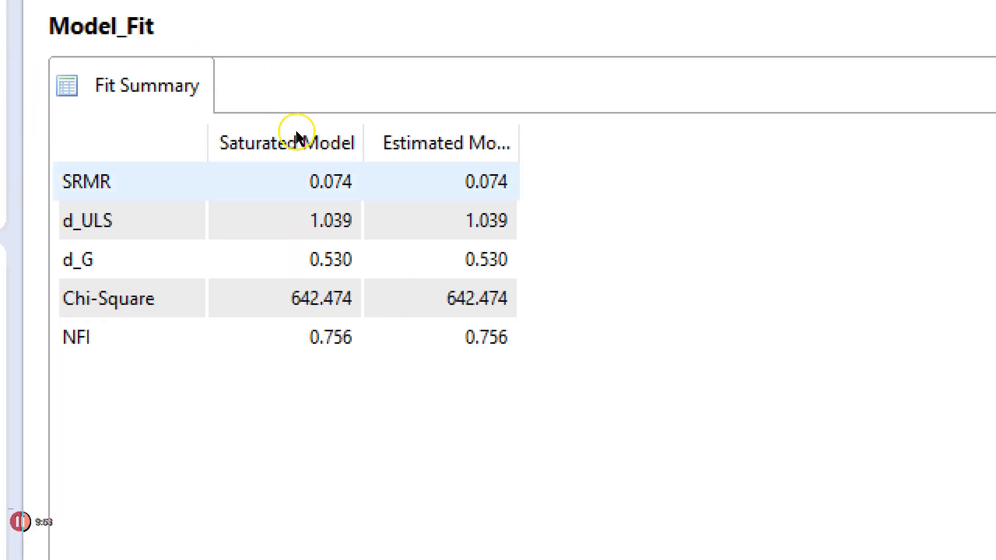
mouse_move(305, 138)
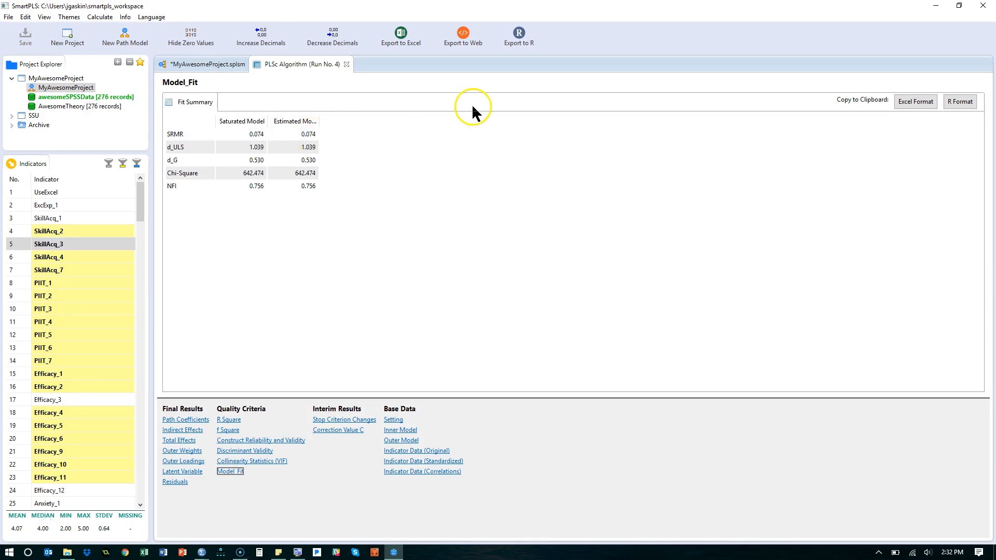
left_click(203, 64)
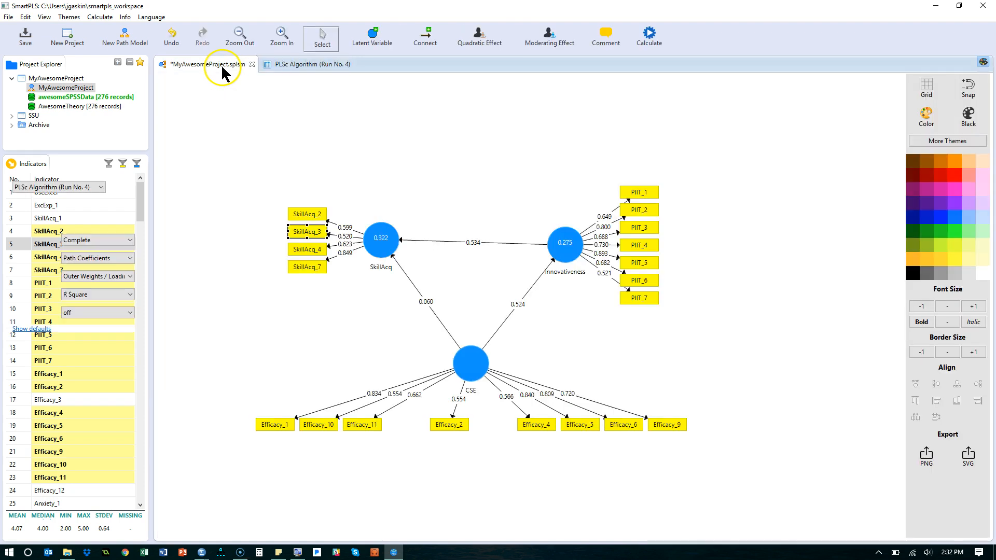
Rerun consistent PLS bootstrapping, showing T-values such as 7.732 for Innovativeness→SkillAcq and 0.692 for CSE→SkillAcq.
left_click(649, 37)
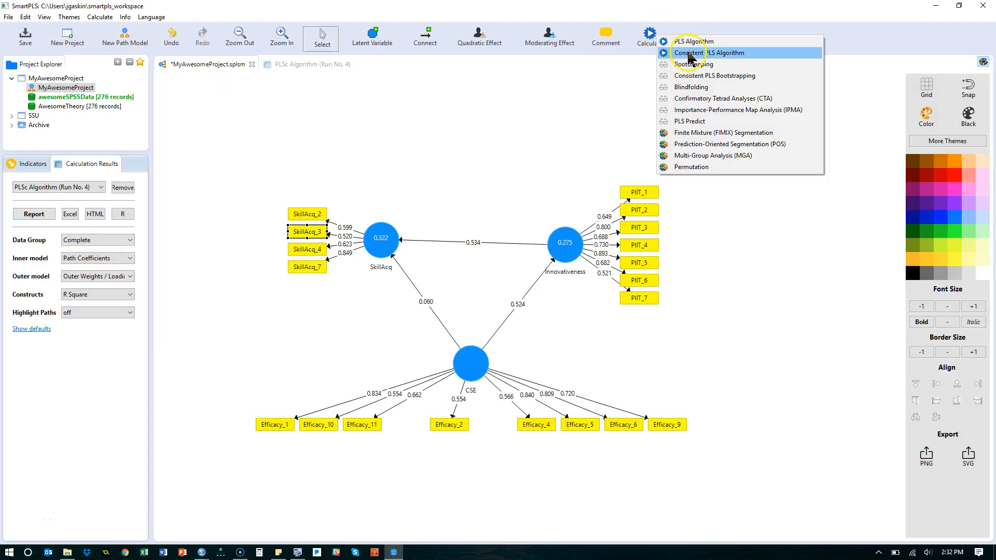
left_click(714, 75)
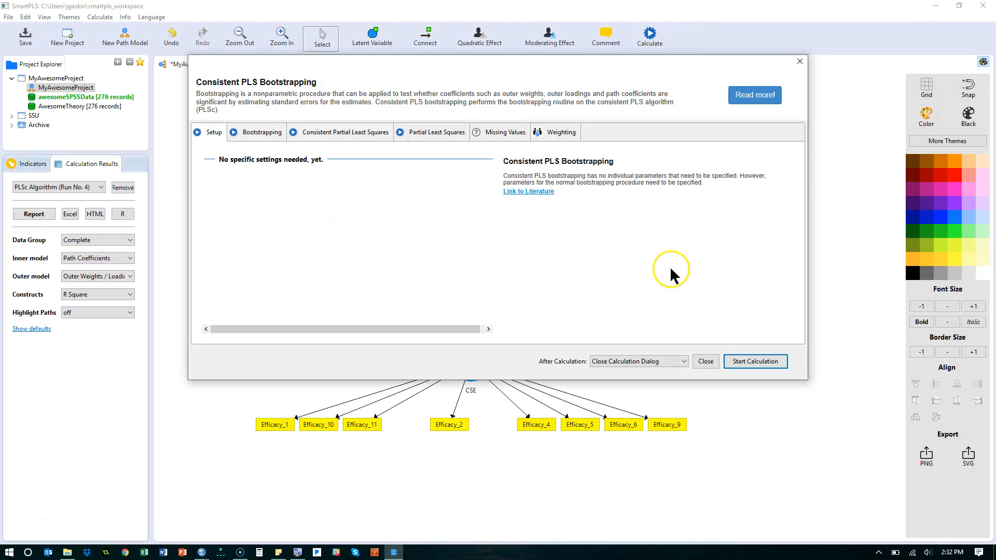
left_click(755, 362)
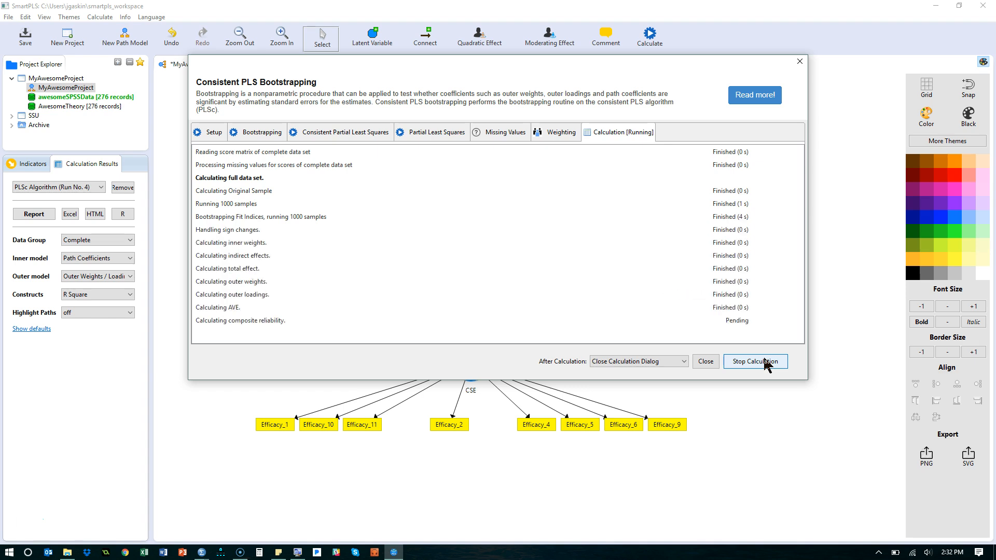
left_click(704, 362)
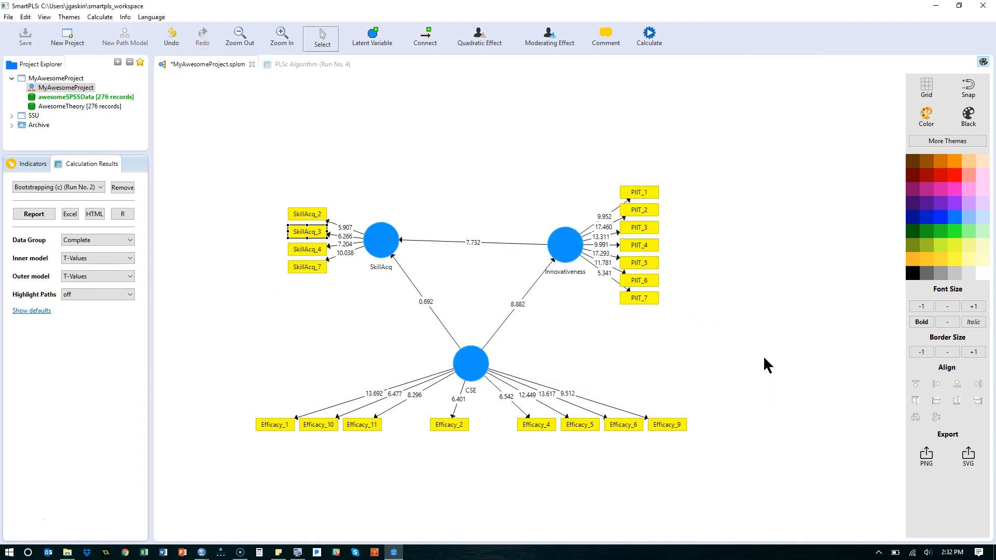
mouse_move(647, 34)
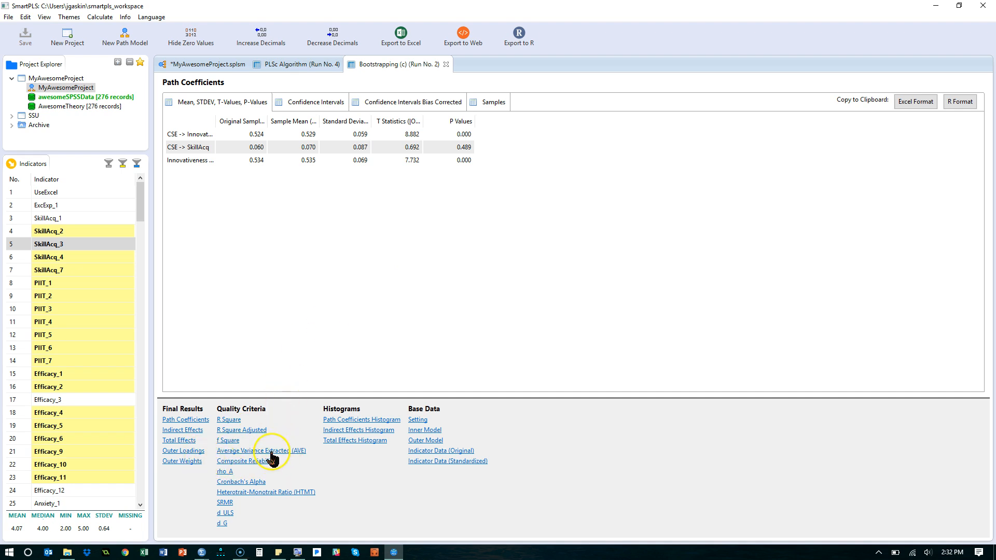
Show bootstrapped AVE significance: CSE 0.493, Innovativeness 0.515, SkillAcq 0.435, all p=0.000.
left_click(260, 450)
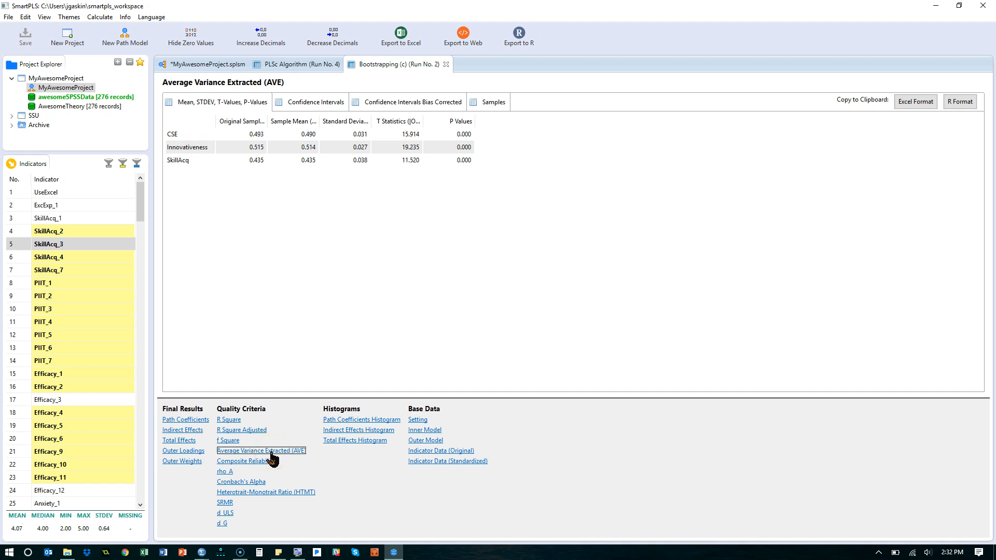
mouse_move(357, 197)
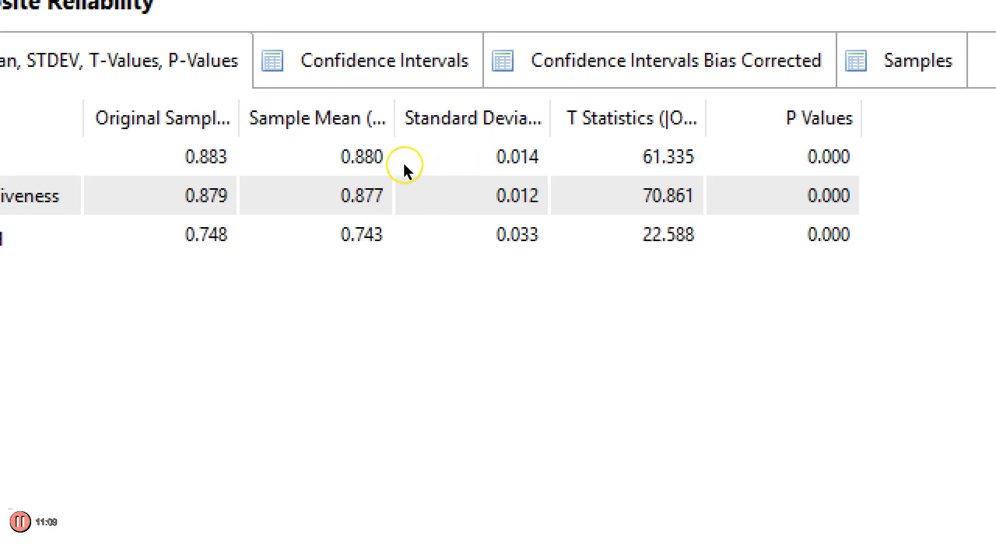
mouse_move(356, 261)
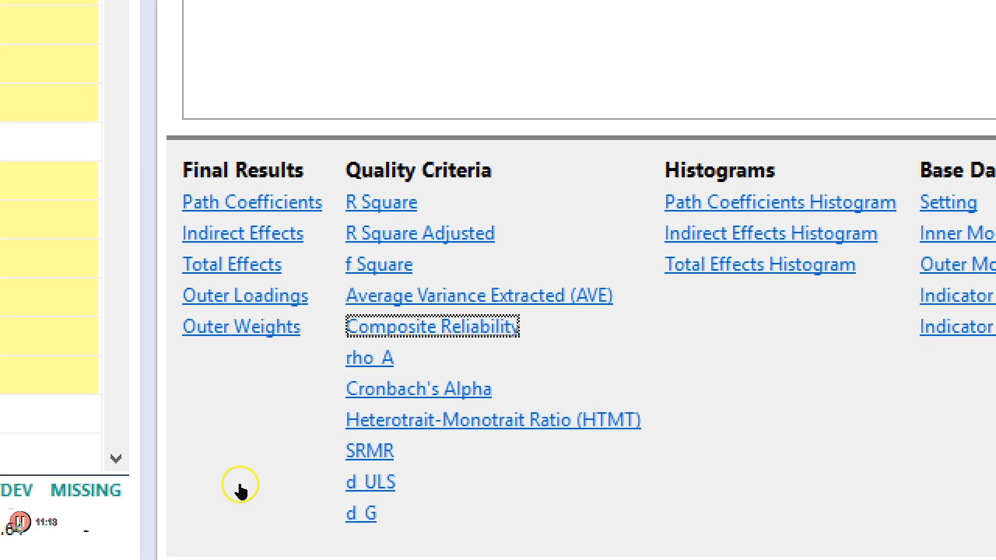
mouse_move(246, 495)
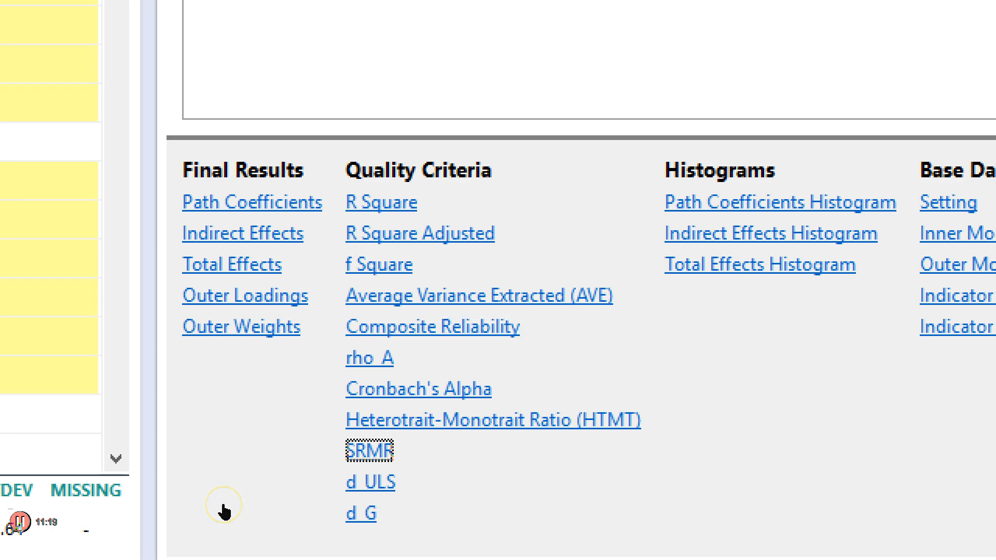
Review bootstrapped SRMR of 0.074 for saturated and estimated models, p=0.000.
left_click(368, 449)
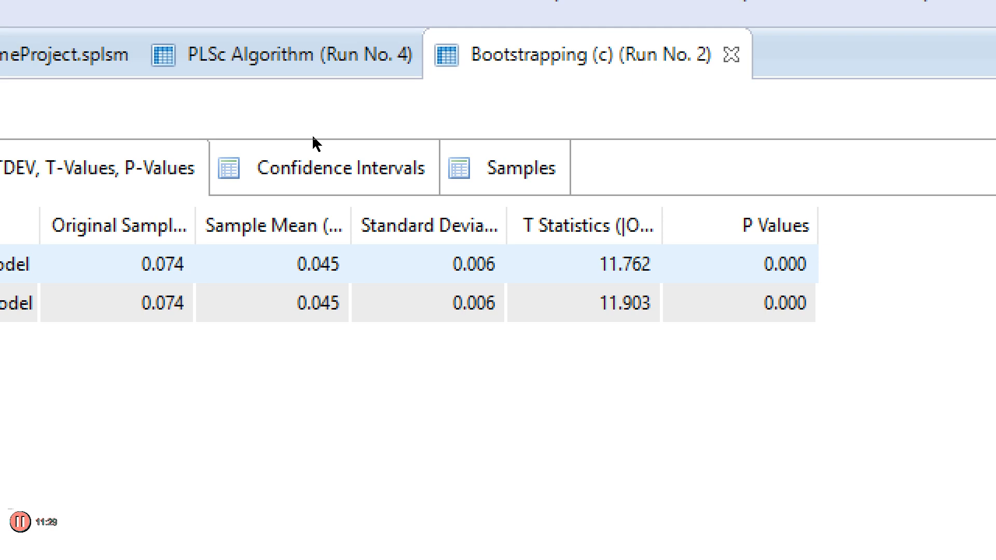
mouse_move(309, 144)
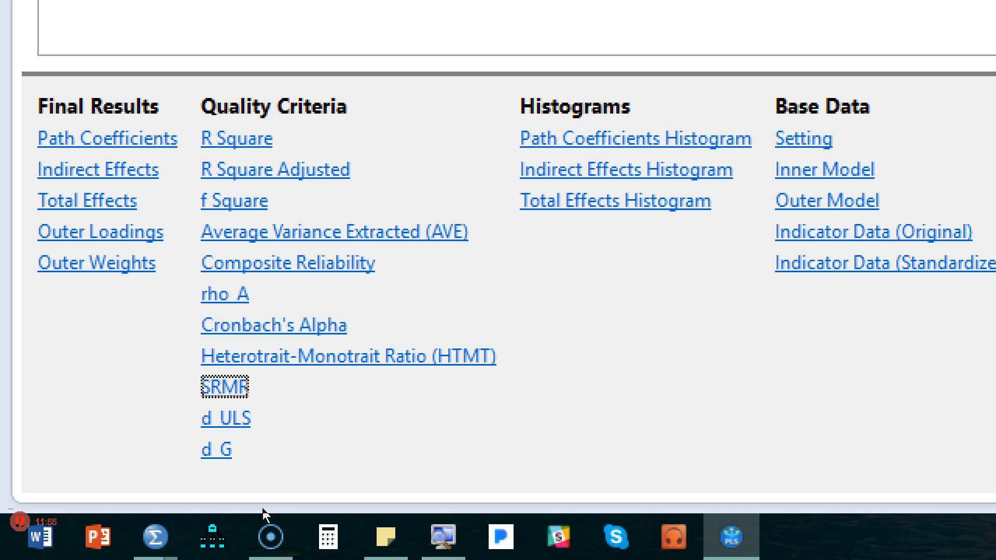
left_click(224, 386)
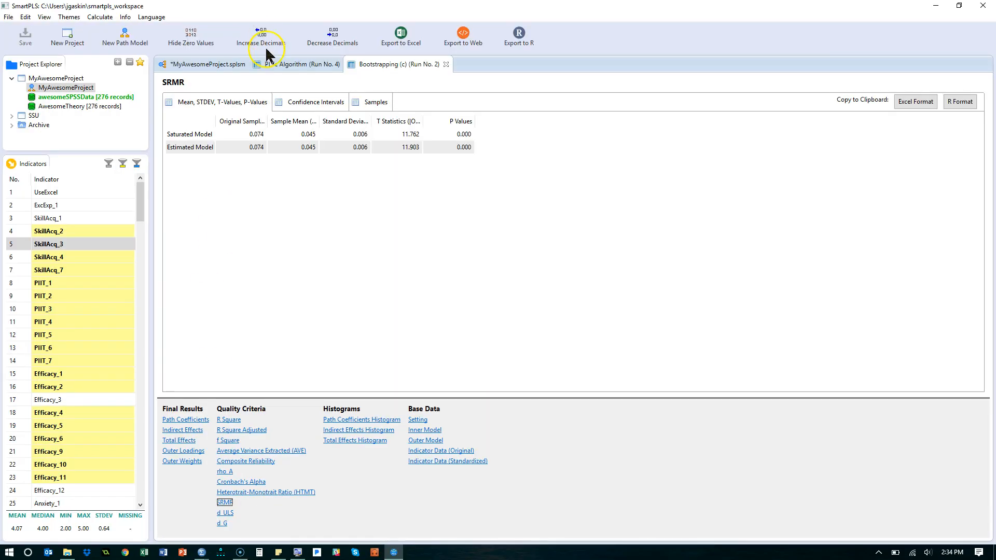
Close both results reports and switch SkillAcq from reflective to formative.
left_click(299, 64)
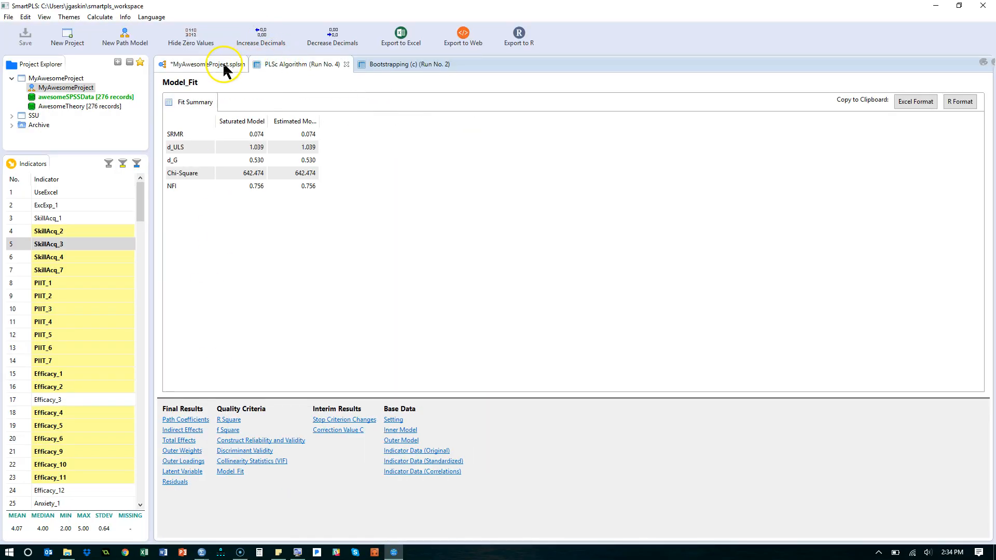
left_click(198, 65)
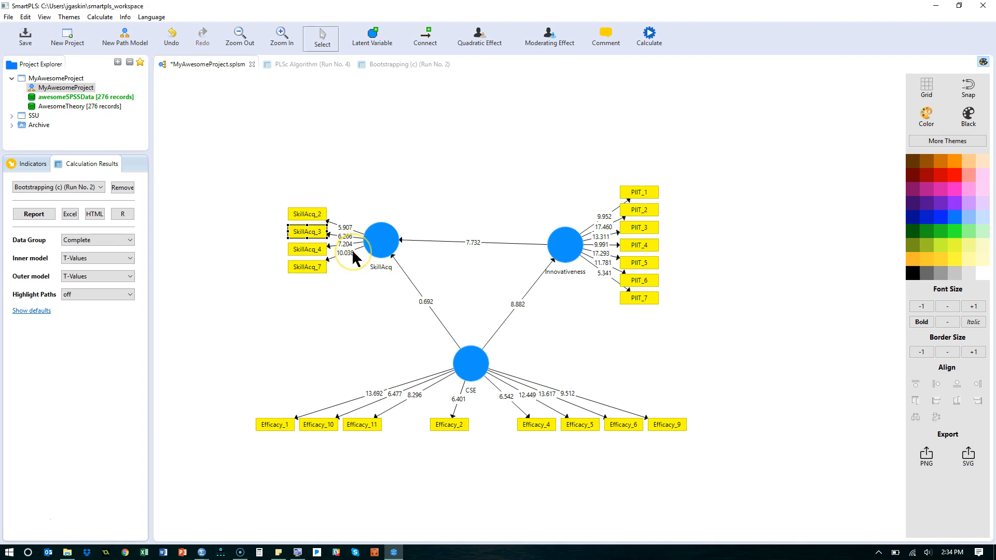
right_click(380, 240)
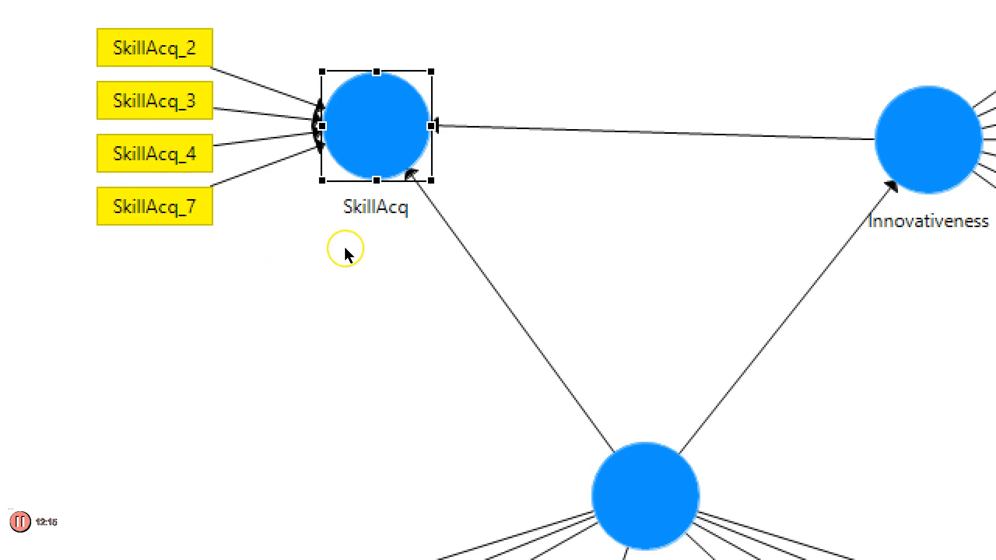
mouse_move(391, 254)
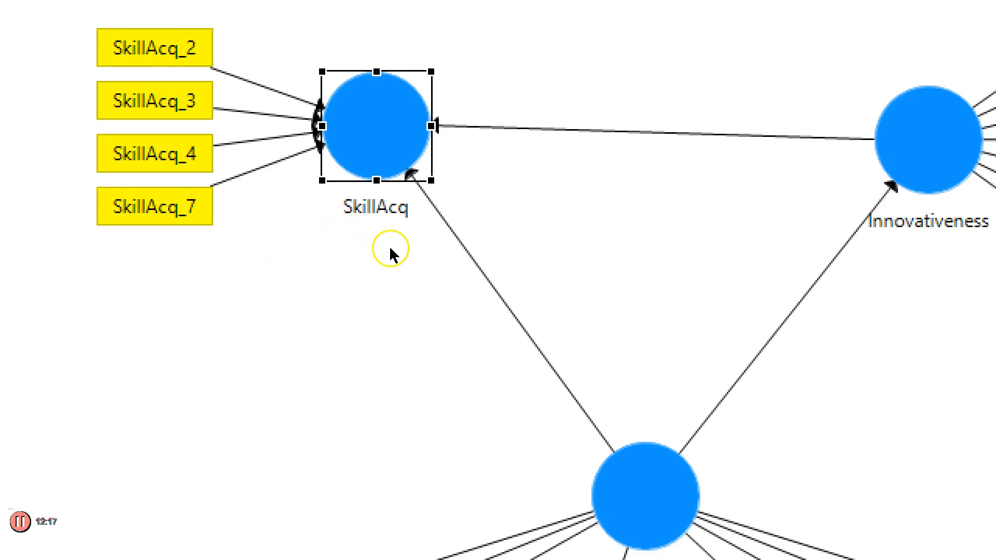
left_click(239, 36)
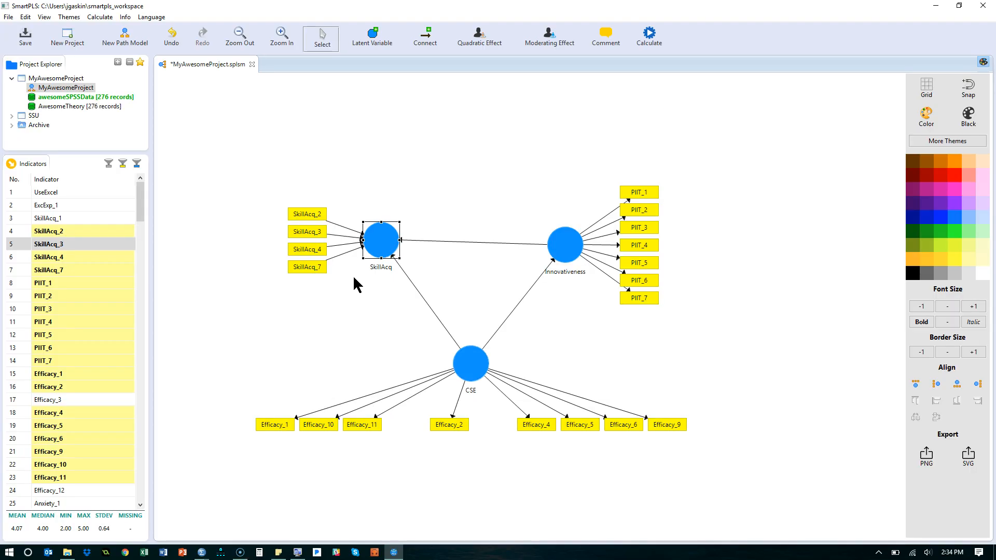
Run consistent PLS on the formative model: Innovativeness→SkillAcq 0.480, SkillAcq R² 0.284.
left_click(648, 36)
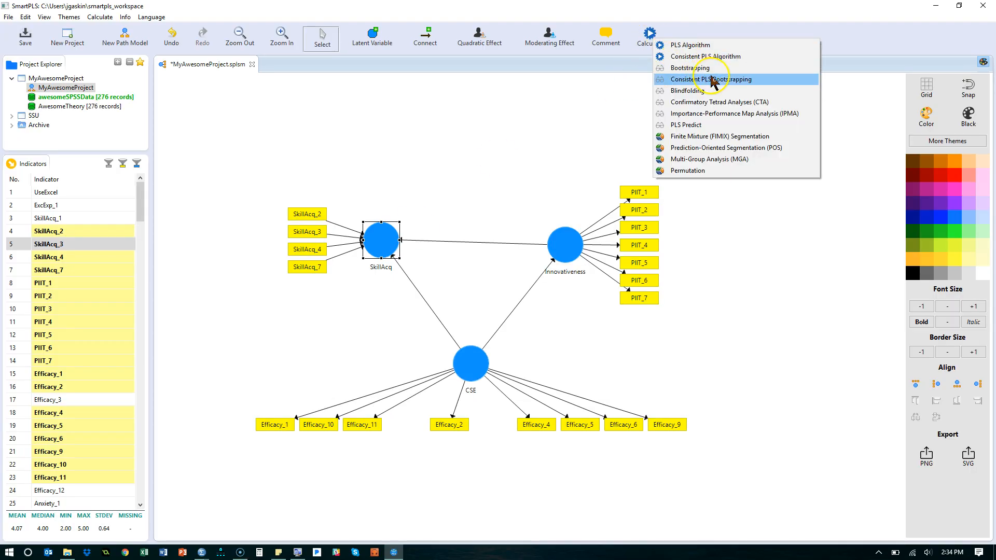
left_click(710, 79)
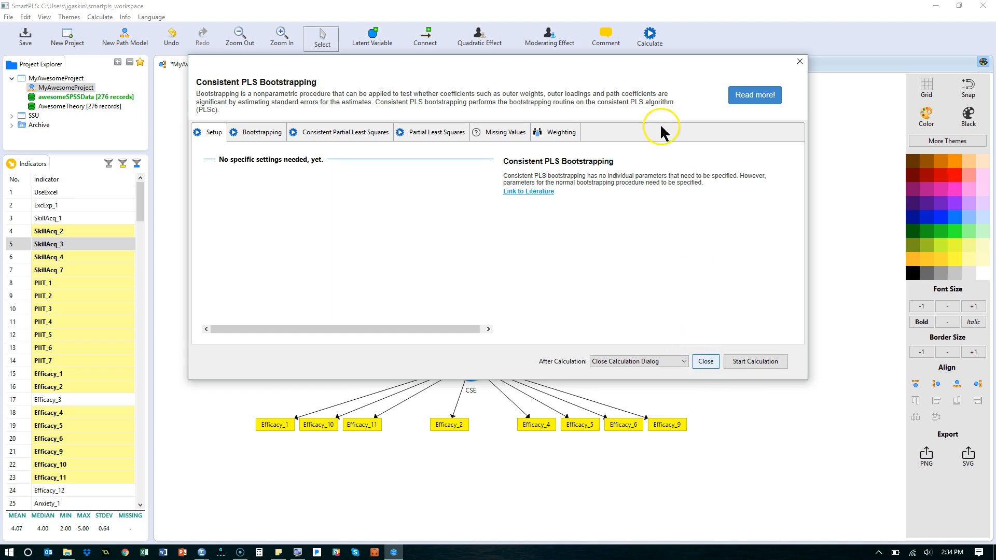
left_click(648, 36)
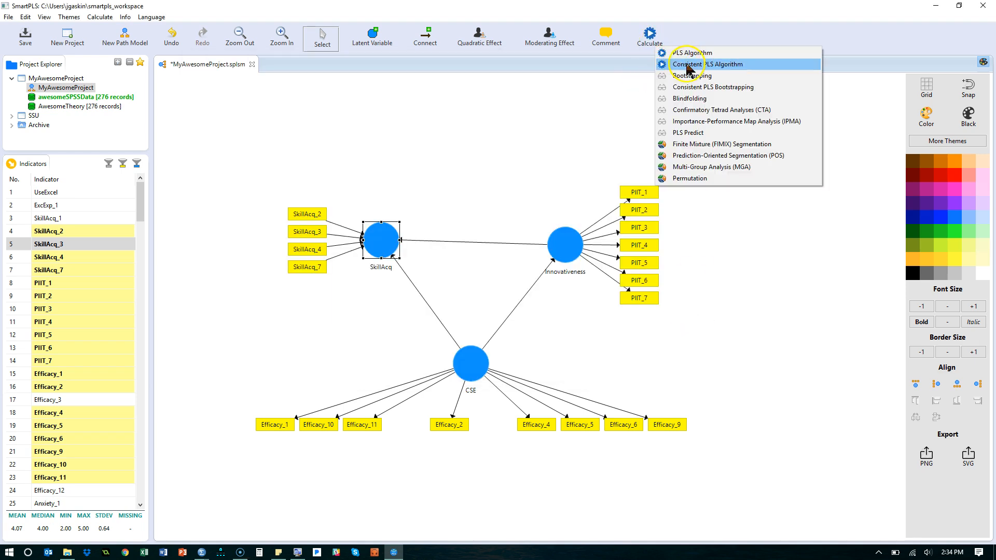
left_click(718, 63)
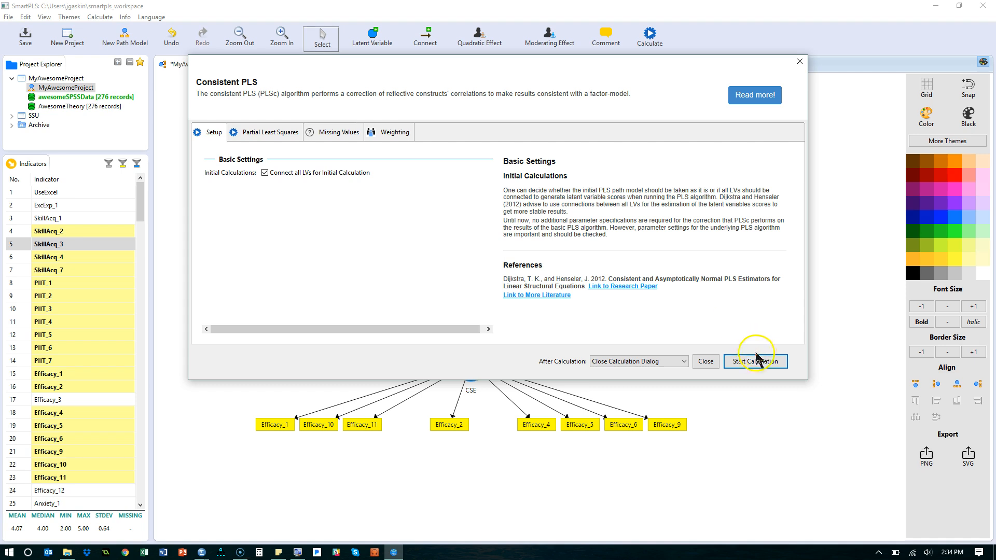
left_click(755, 362)
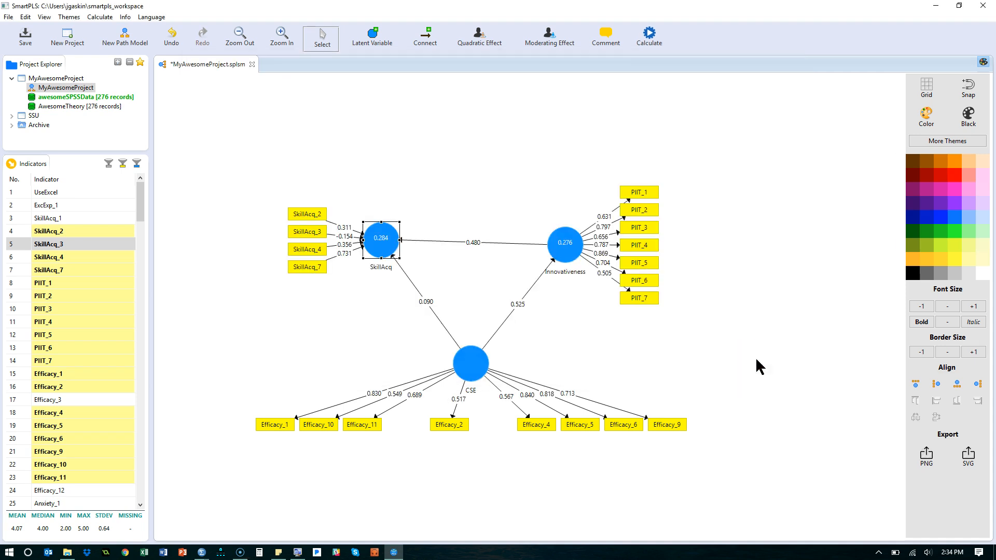
left_click(647, 36)
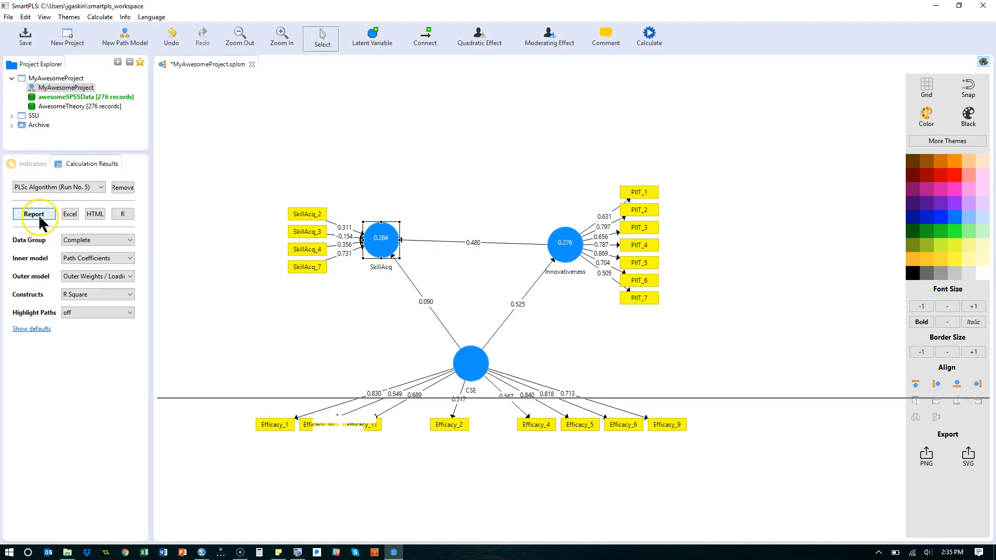
Review SkillAcq outer weights 0.311, -0.154, 0.356 and 0.731, then return to the model.
left_click(35, 215)
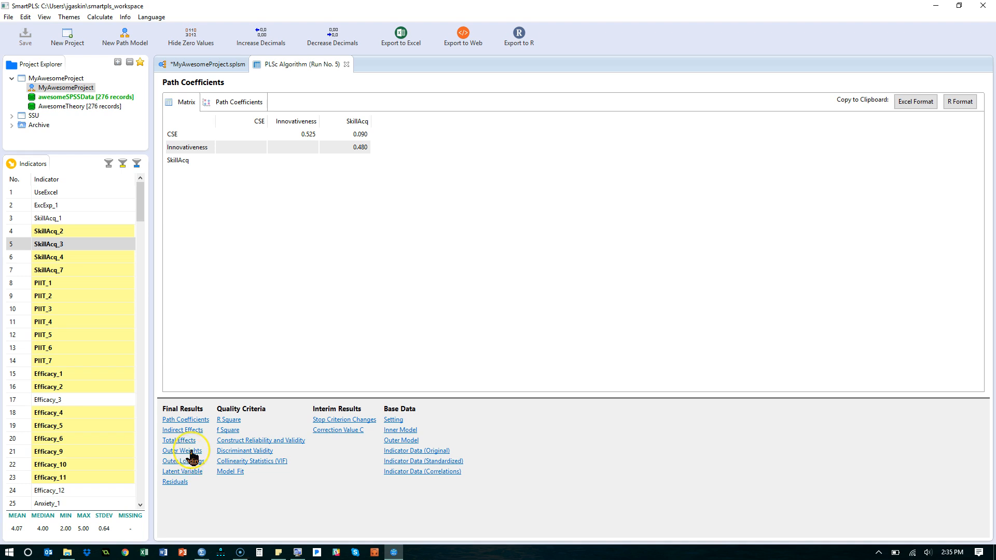
left_click(183, 450)
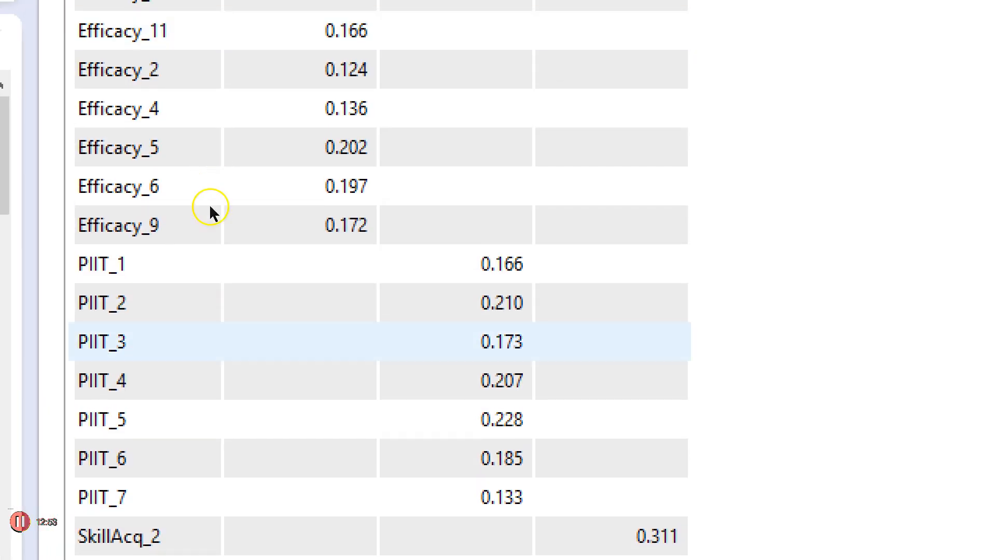
scroll("down", 3)
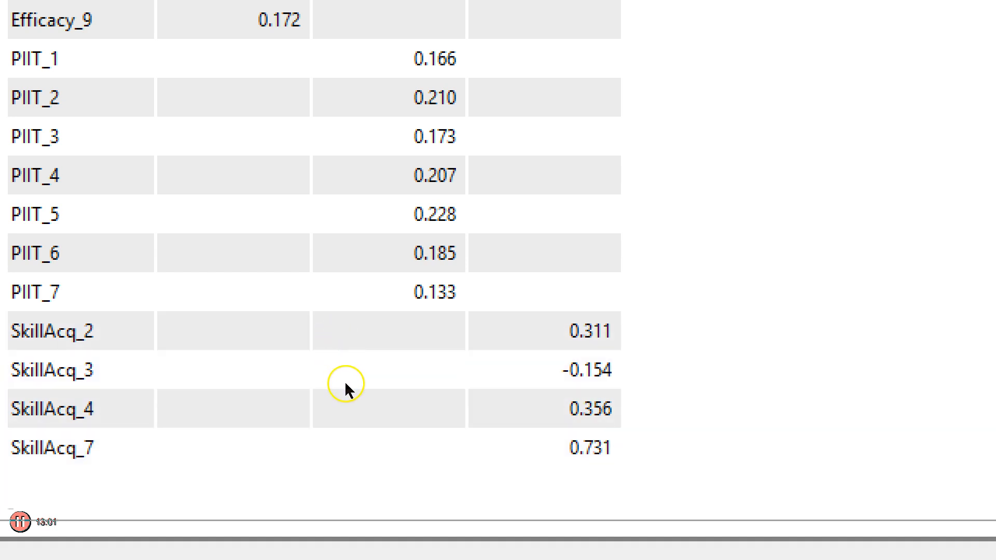
mouse_move(347, 390)
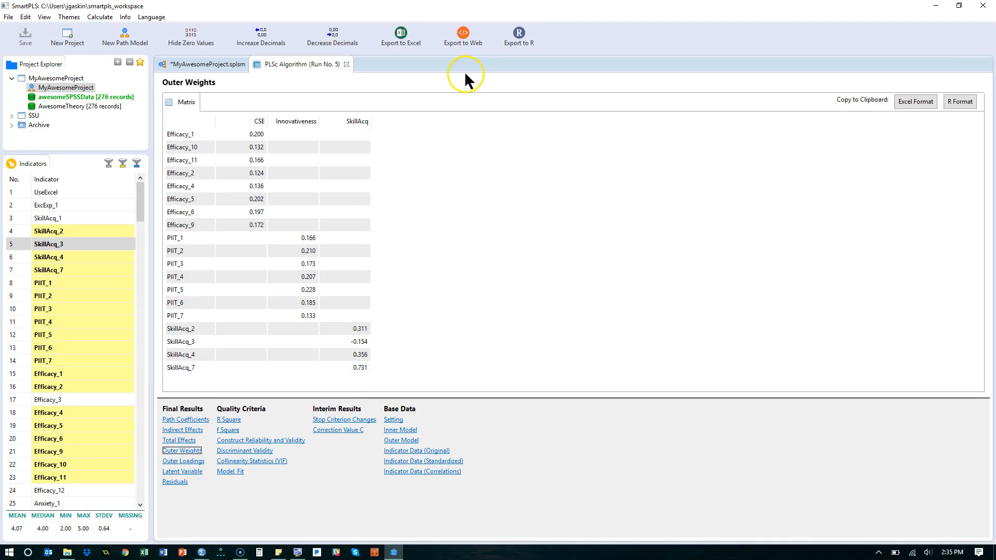
left_click(203, 64)
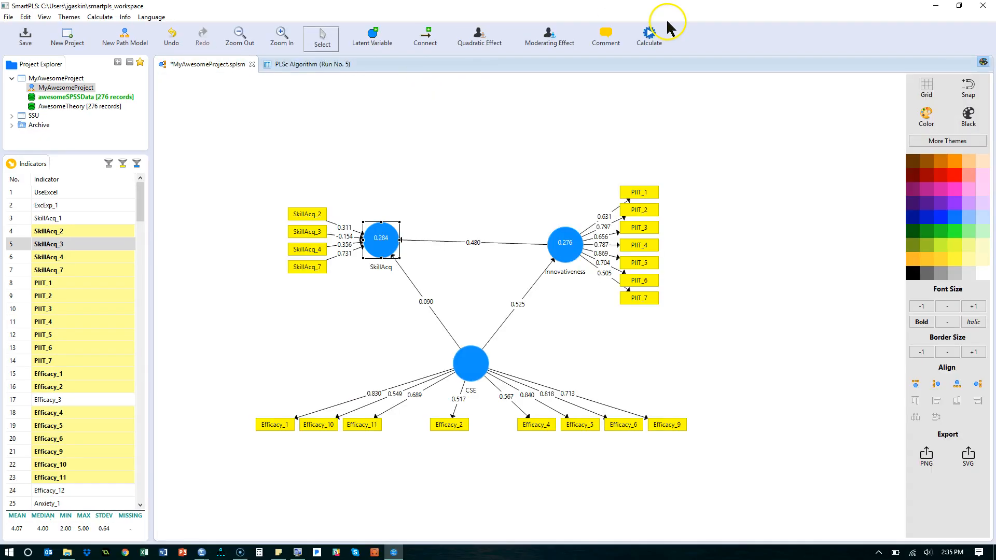
Bootstrap the formative model with consistent PLS, giving SkillAcq_3's weight a t-value of 1.007.
left_click(648, 37)
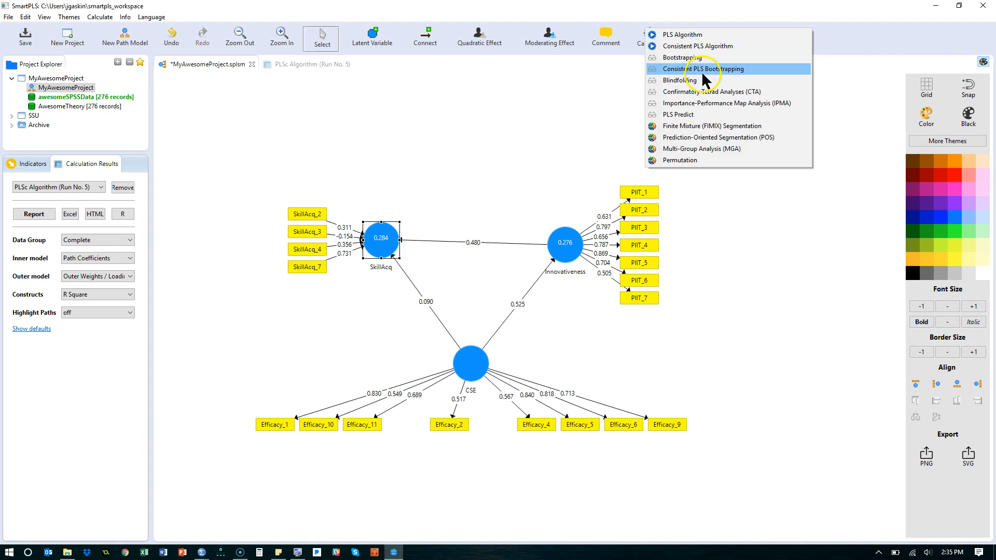
left_click(705, 69)
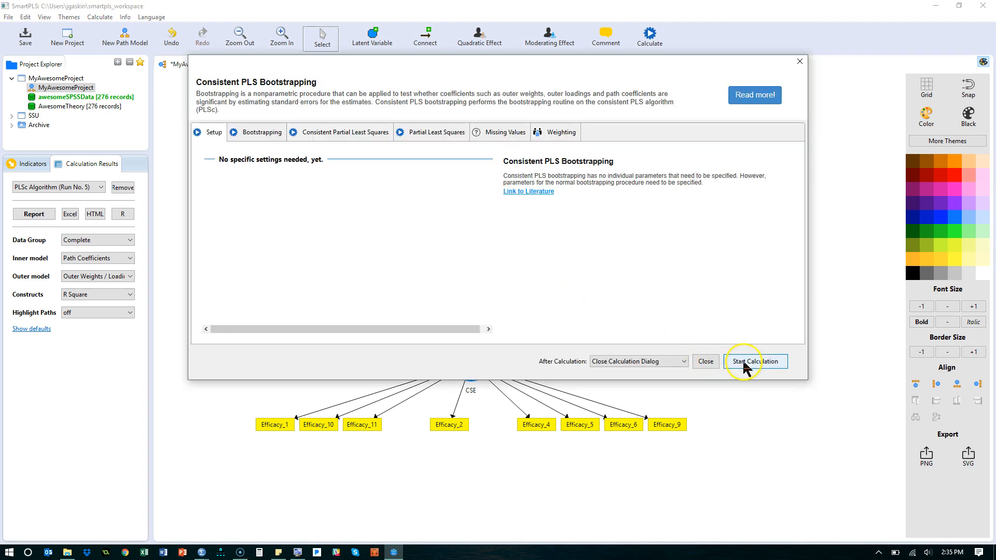
left_click(755, 362)
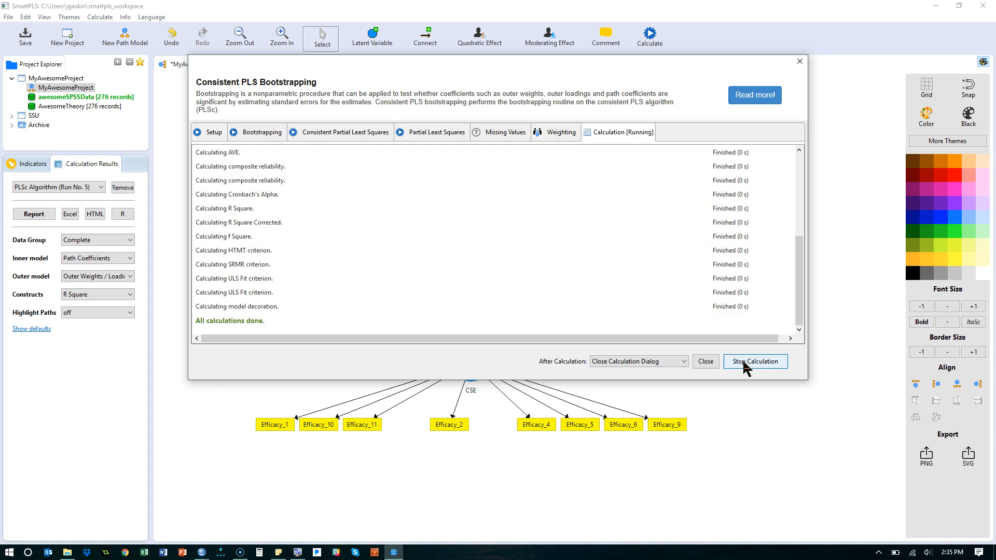
left_click(705, 361)
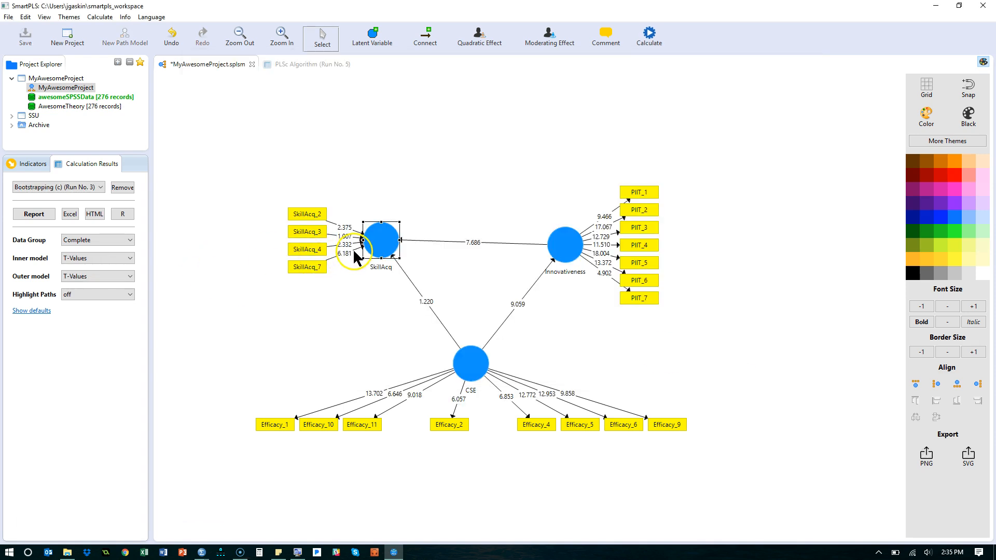
left_click(281, 36)
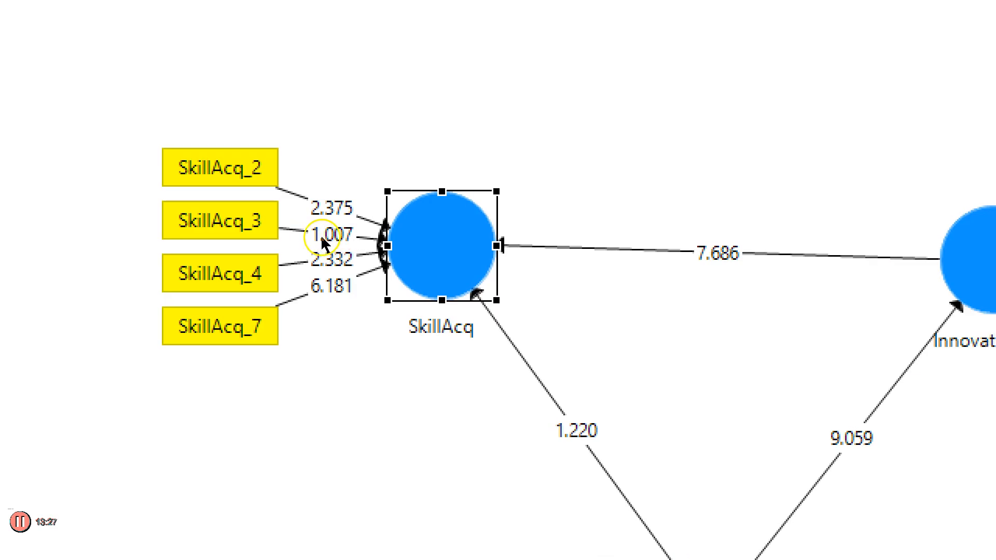
mouse_move(355, 243)
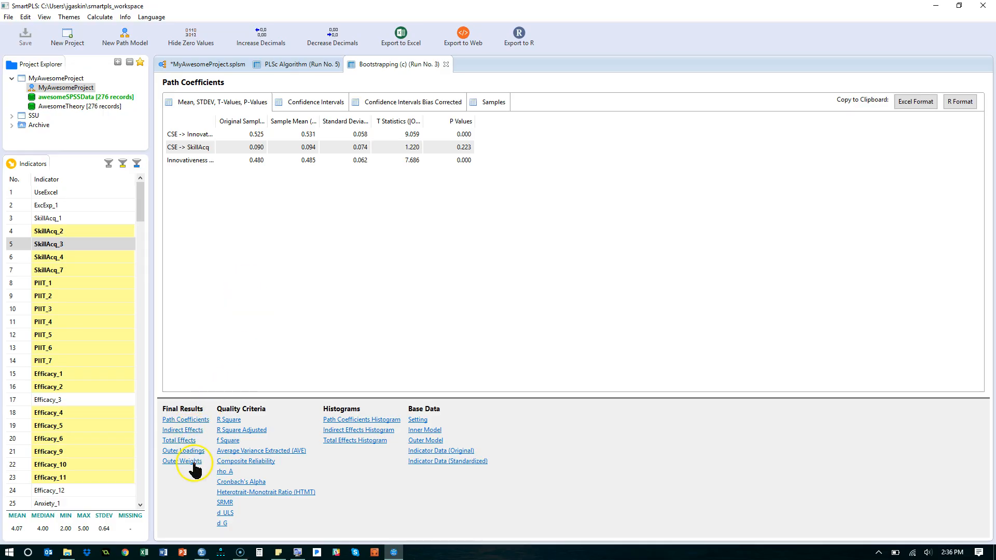
Check bootstrapped outer weights (SkillAcq_3 -0.154, p=0.314), then return to the T-value model.
left_click(183, 461)
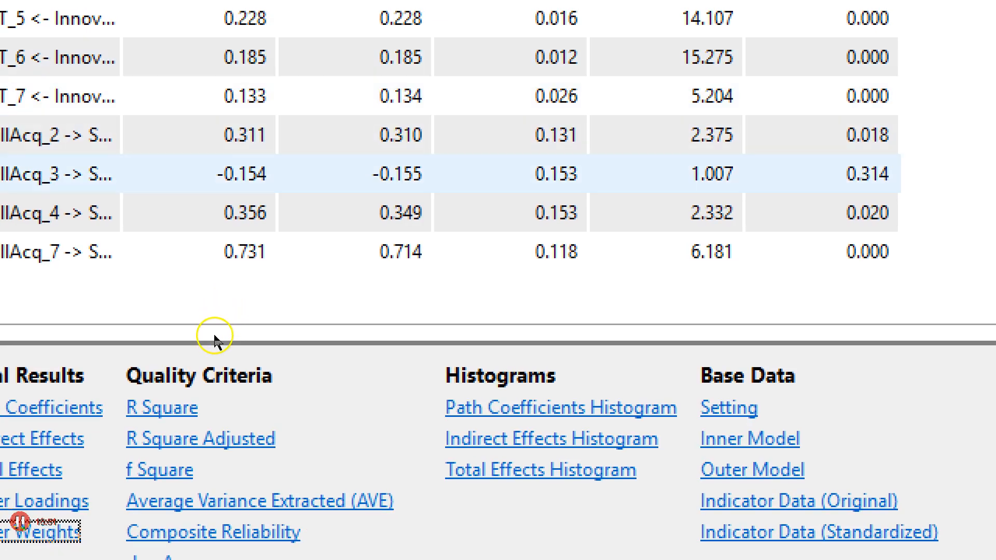
mouse_move(469, 345)
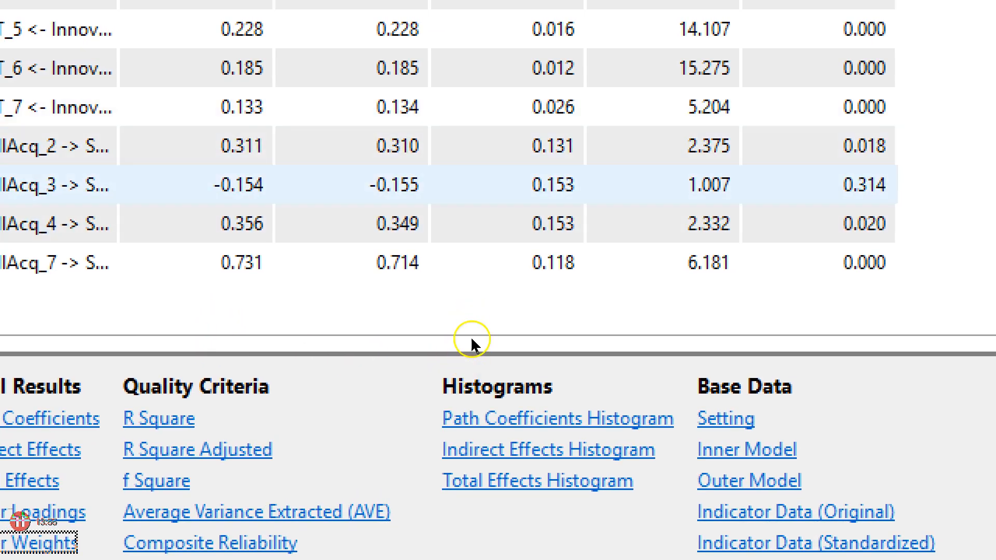
scroll("down", 3)
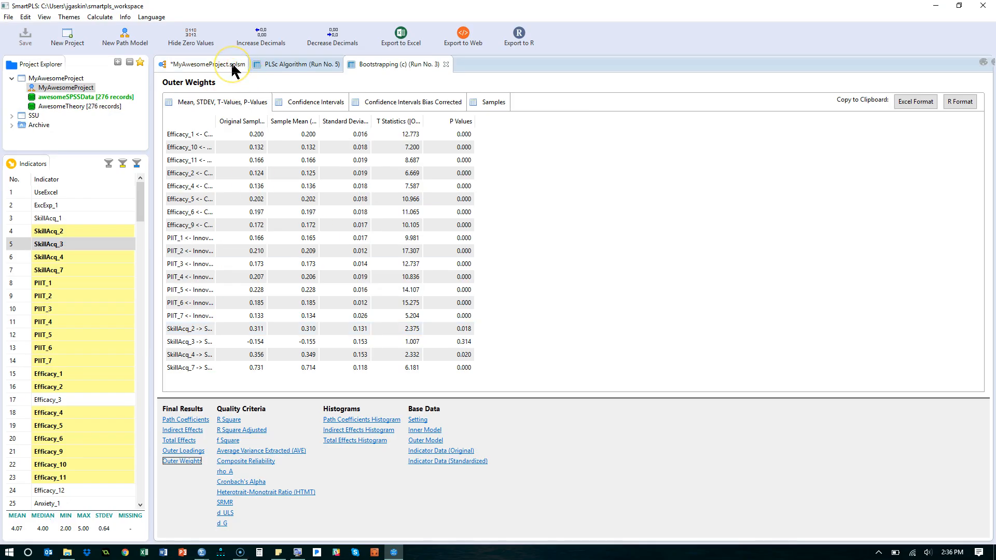
left_click(205, 64)
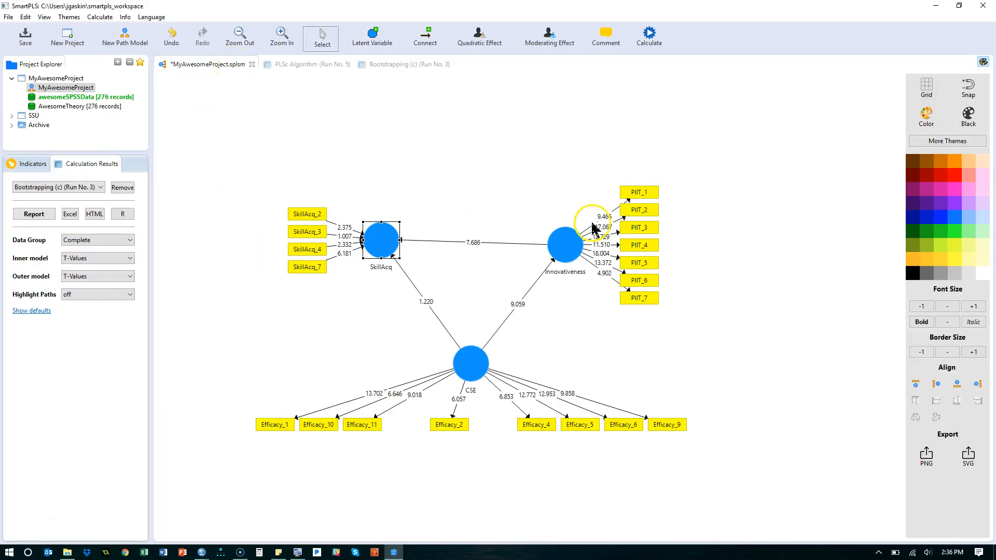